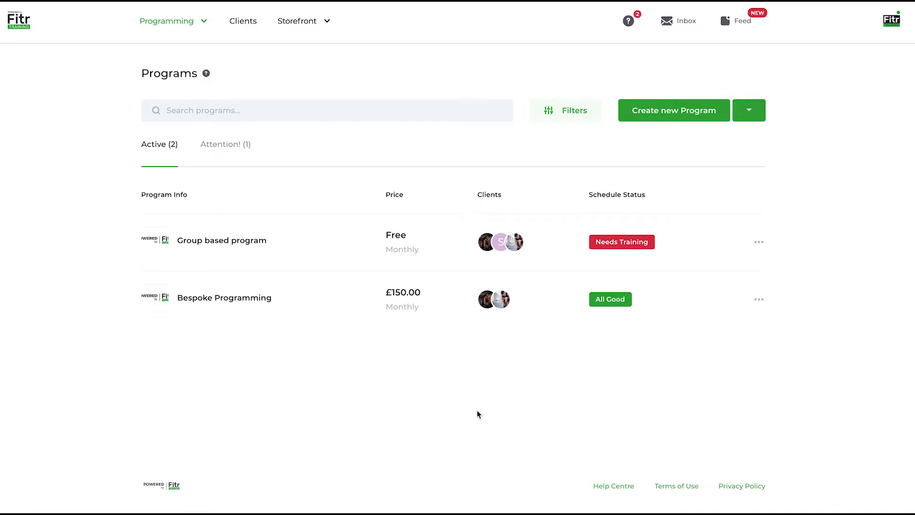
mouse_move(437, 398)
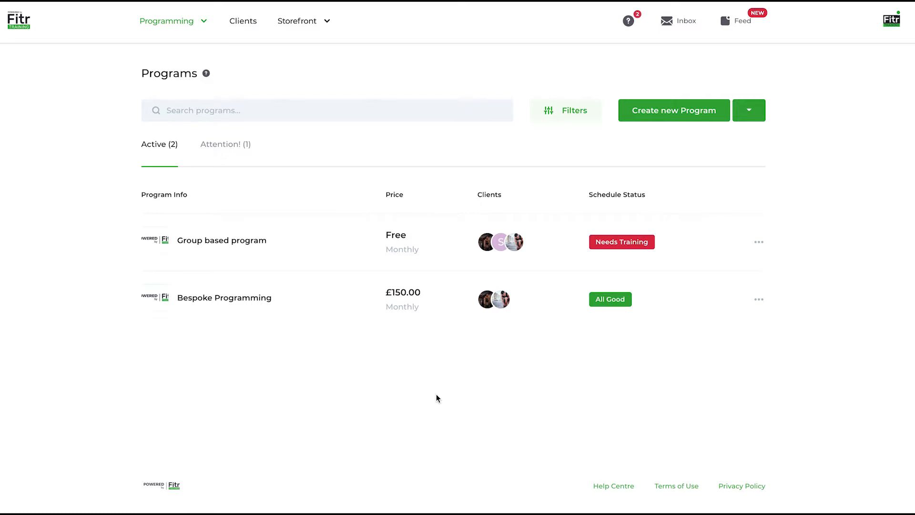
mouse_move(700, 114)
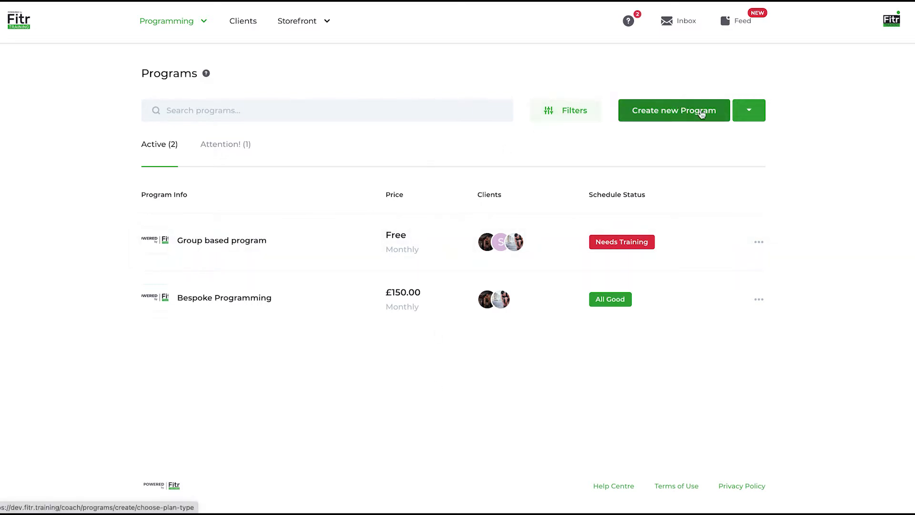
mouse_move(664, 116)
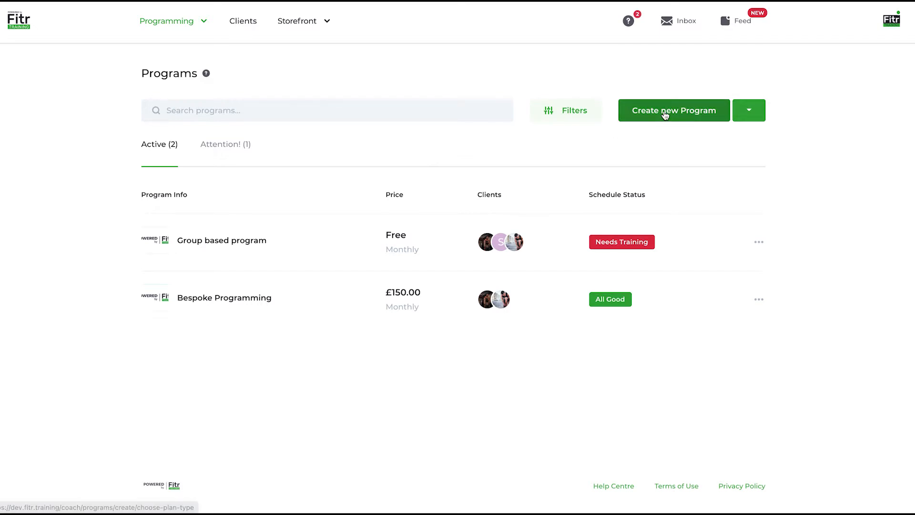
Step: Open Bespoke Programming and view its two active clients, both marked All Good
click(674, 110)
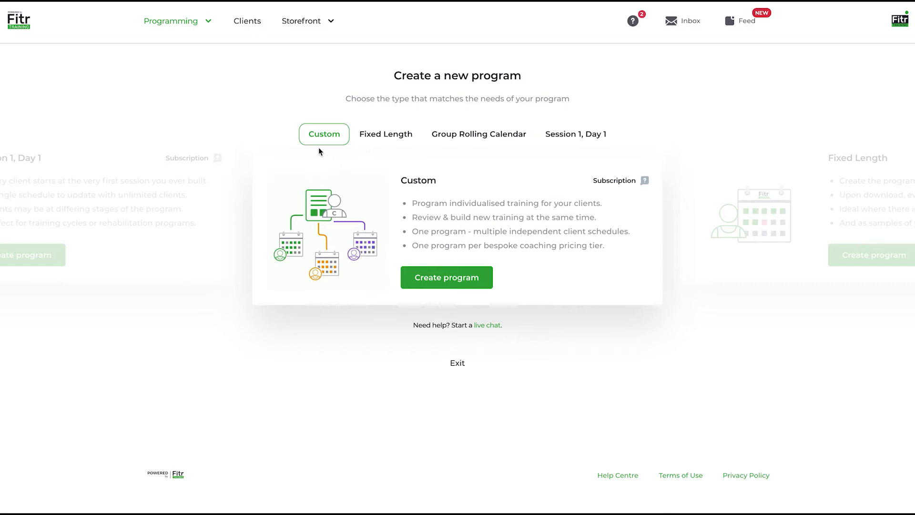
mouse_move(315, 188)
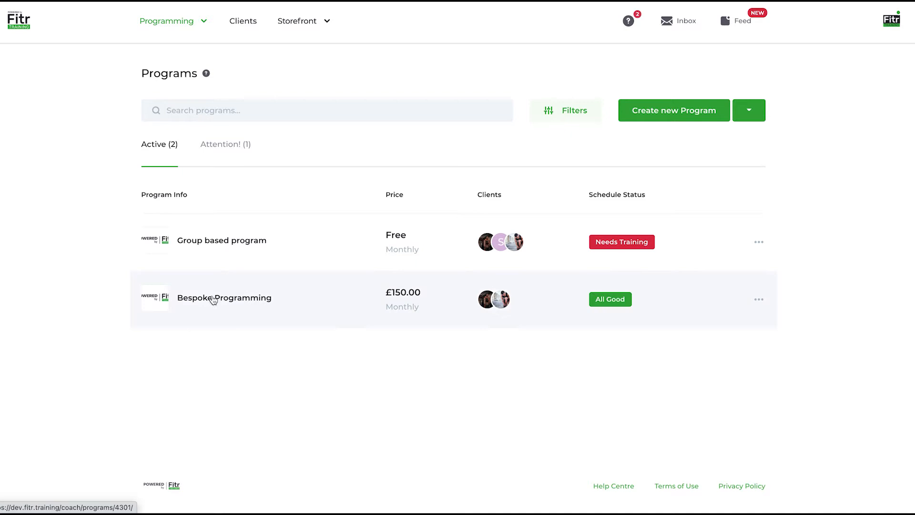
click(224, 298)
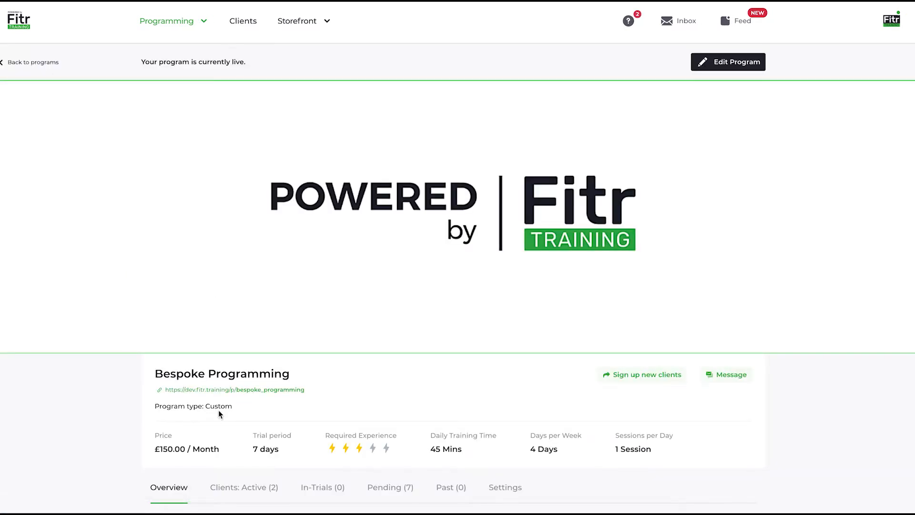
scroll(down, 3)
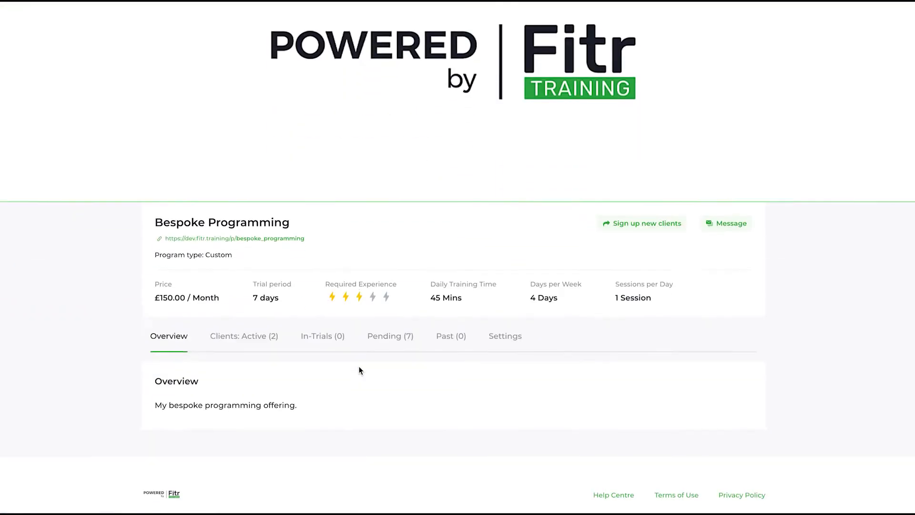
click(244, 336)
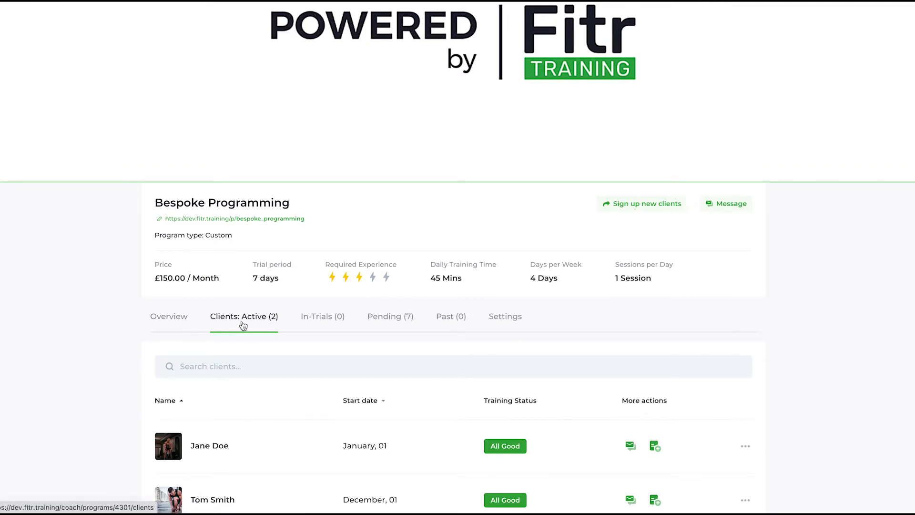
scroll(down, 3)
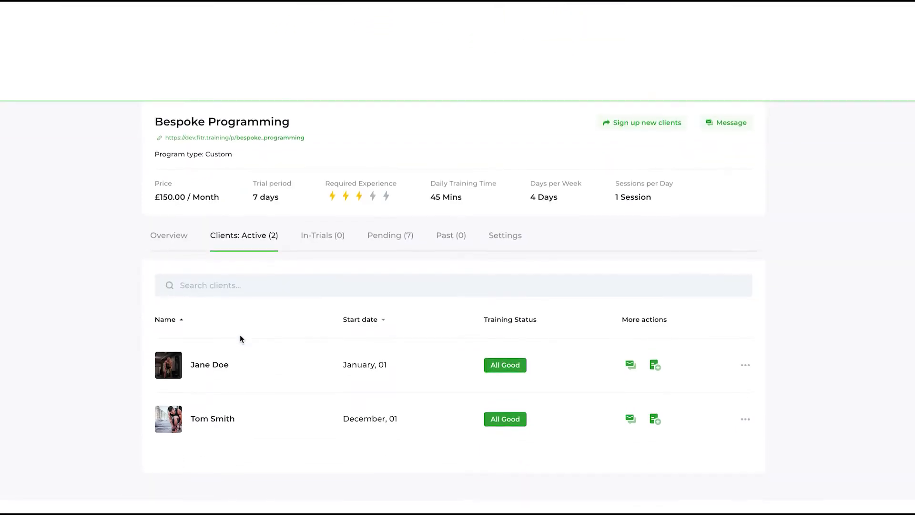
mouse_move(655, 366)
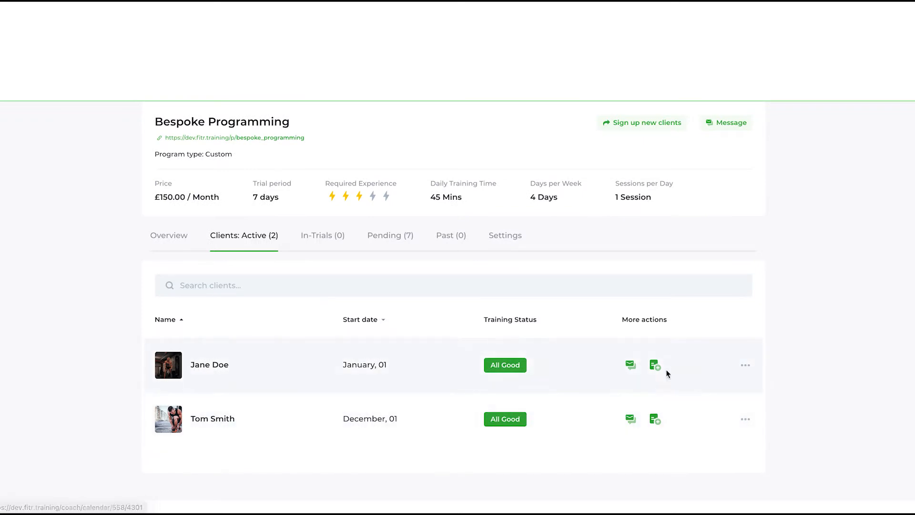
mouse_move(654, 366)
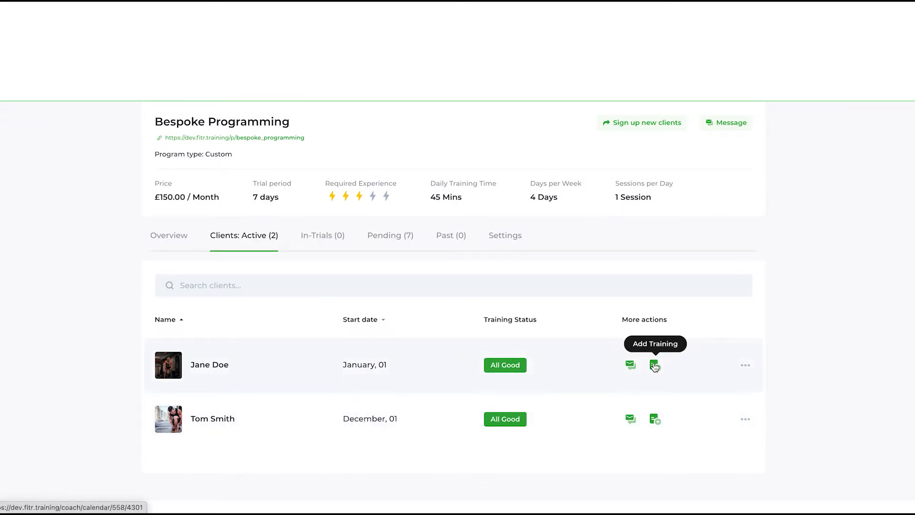
mouse_move(648, 416)
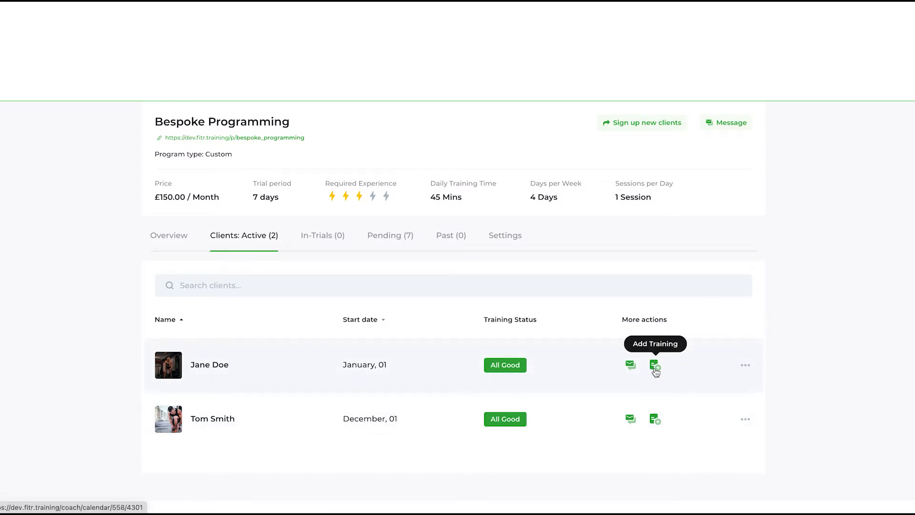
Step: View both Bespoke Programming clients' July 2021 training calendars
click(655, 366)
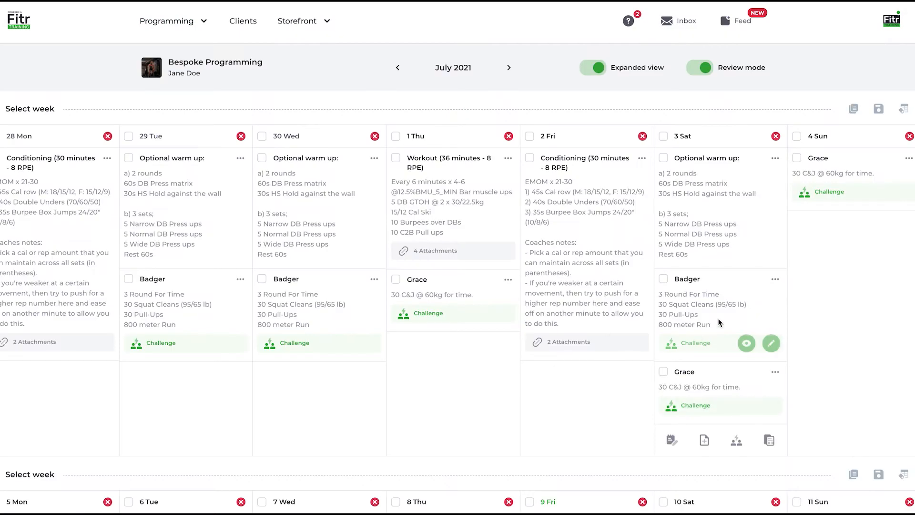
mouse_move(712, 293)
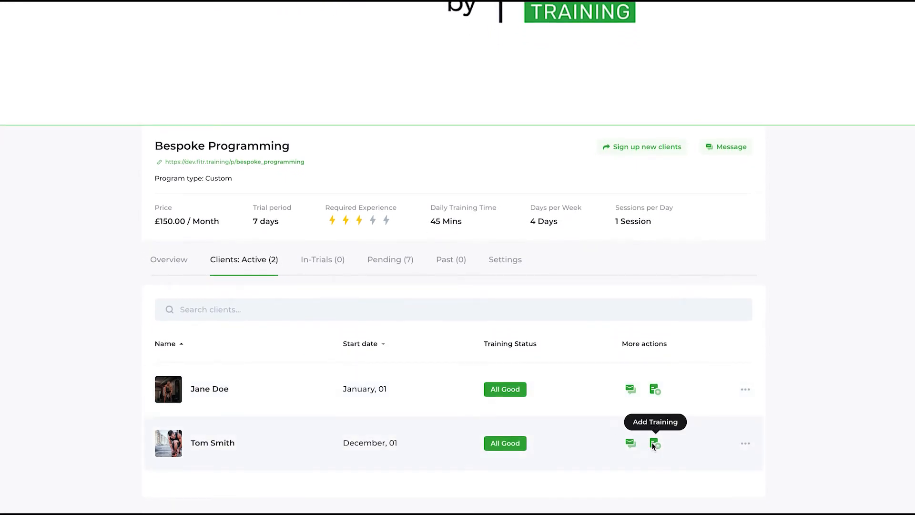
click(654, 444)
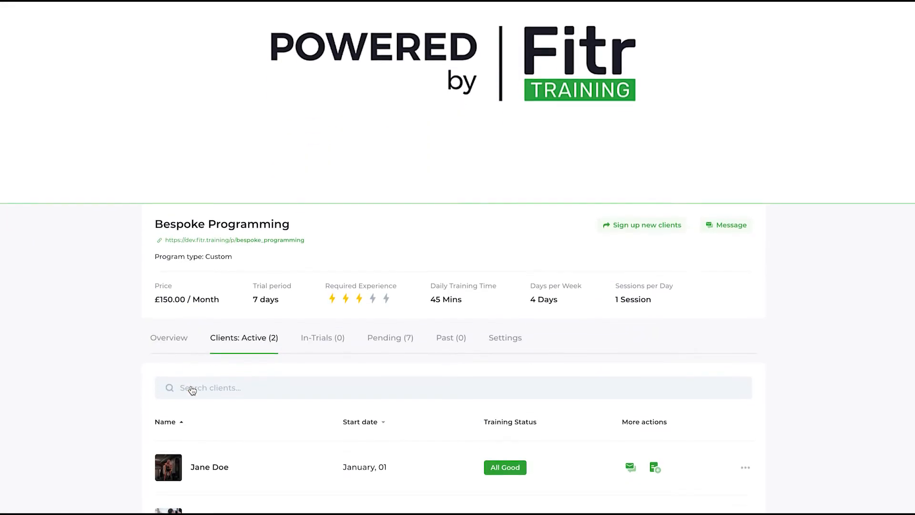
scroll(down, 3)
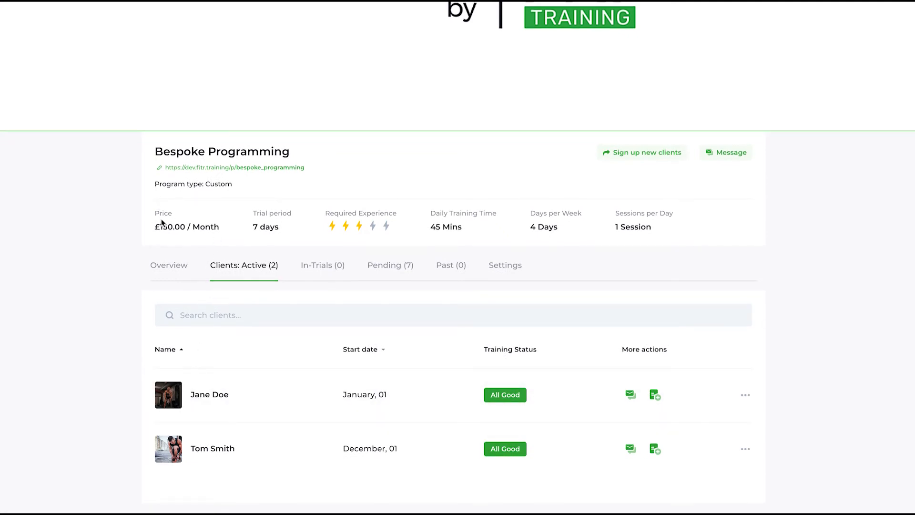
mouse_move(335, 320)
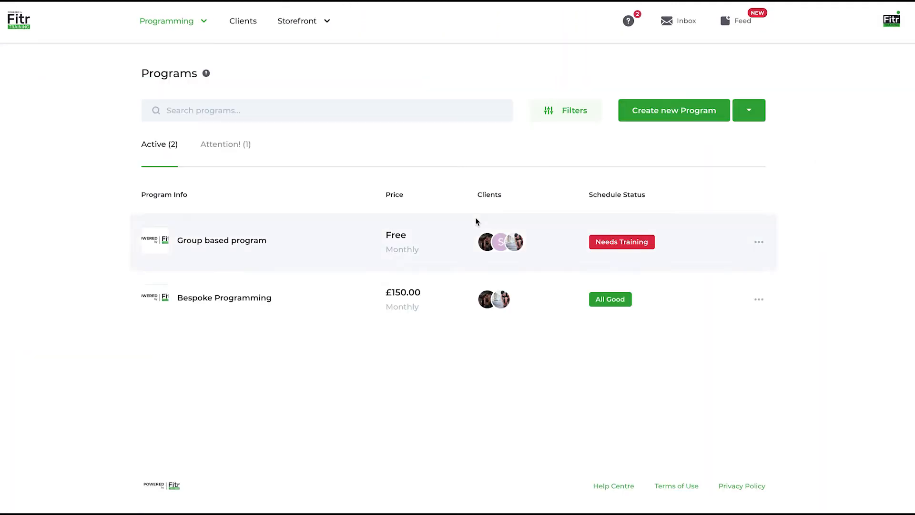
Step: Start a new program and view the Fixed Length program type
click(674, 111)
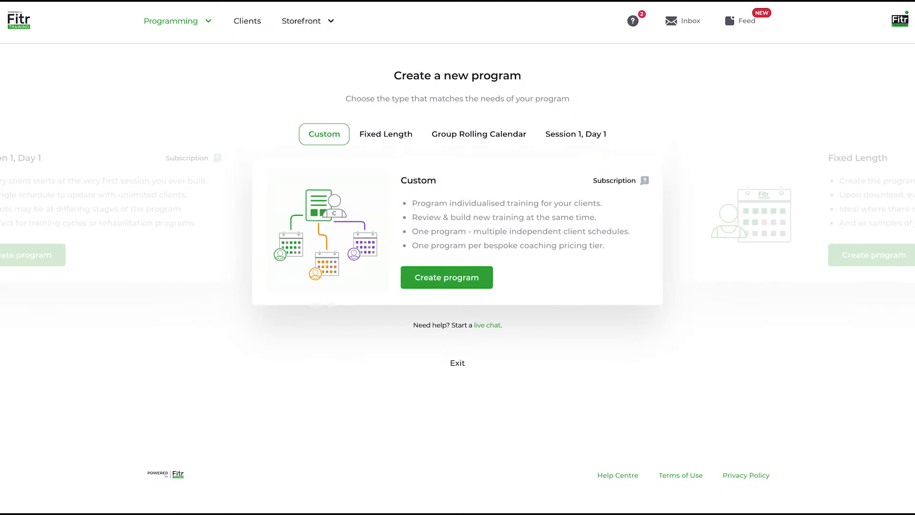
click(385, 134)
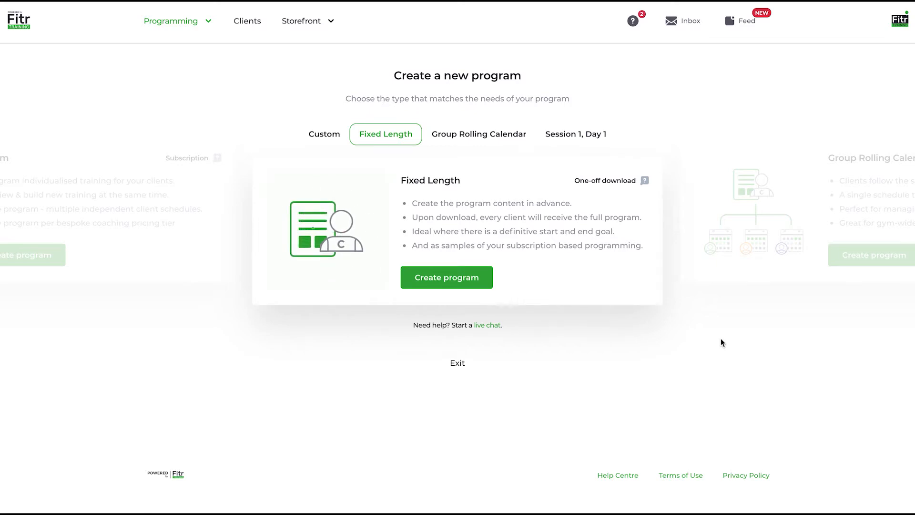
Step: Show the Group Rolling Calendar type with its description and create option
click(479, 134)
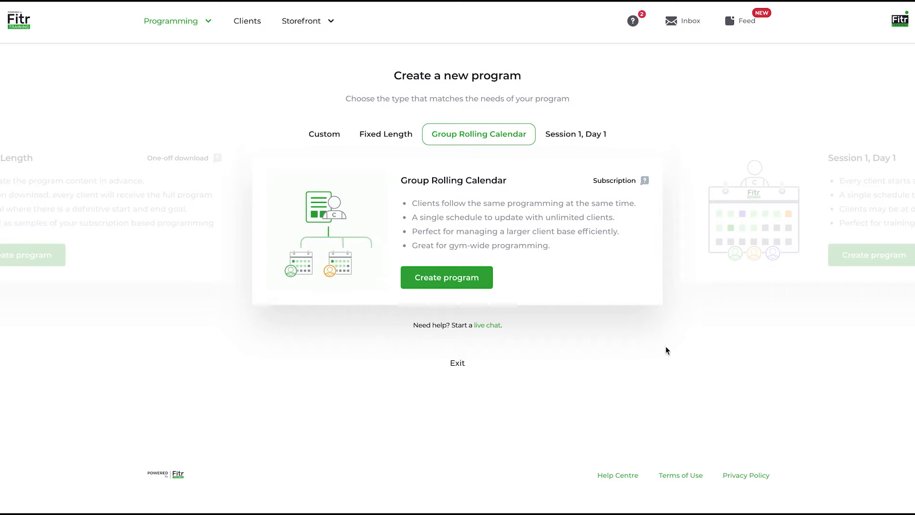
mouse_move(202, 147)
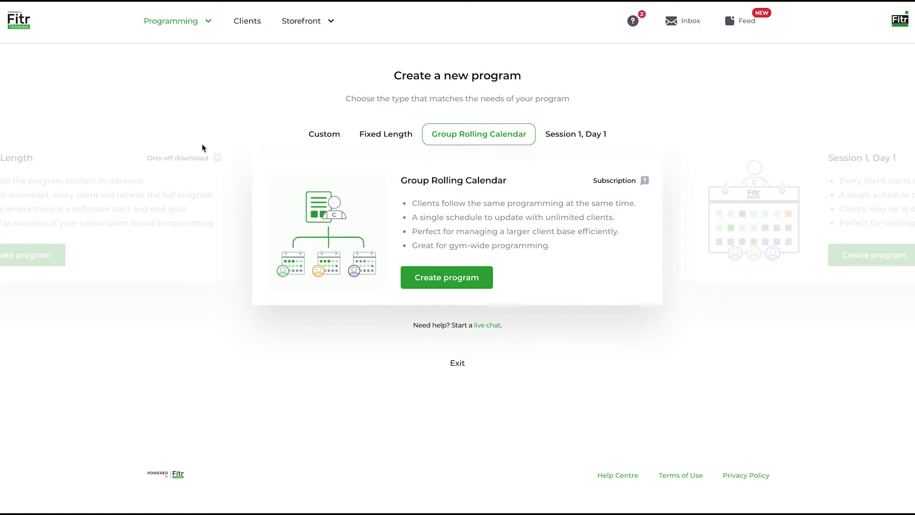
mouse_move(115, 117)
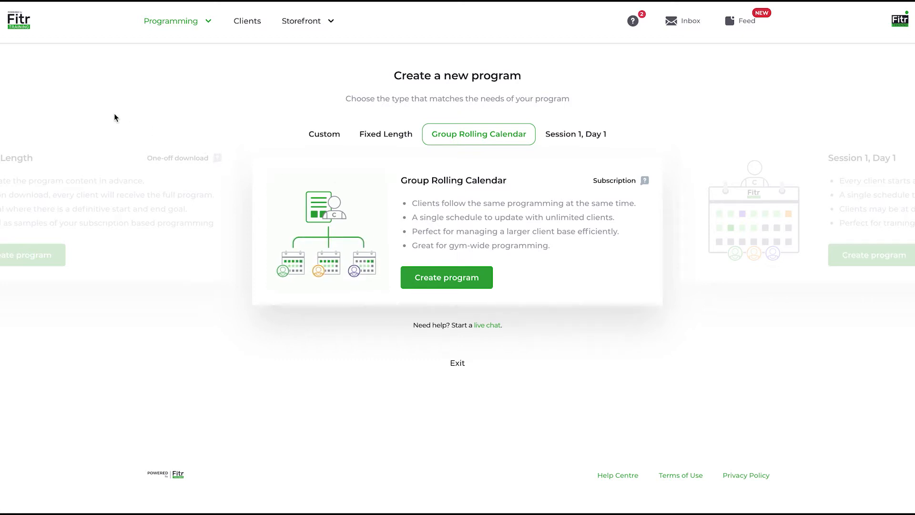
Step: Check Group based program's three active clients needing training, then return to Programs
click(171, 21)
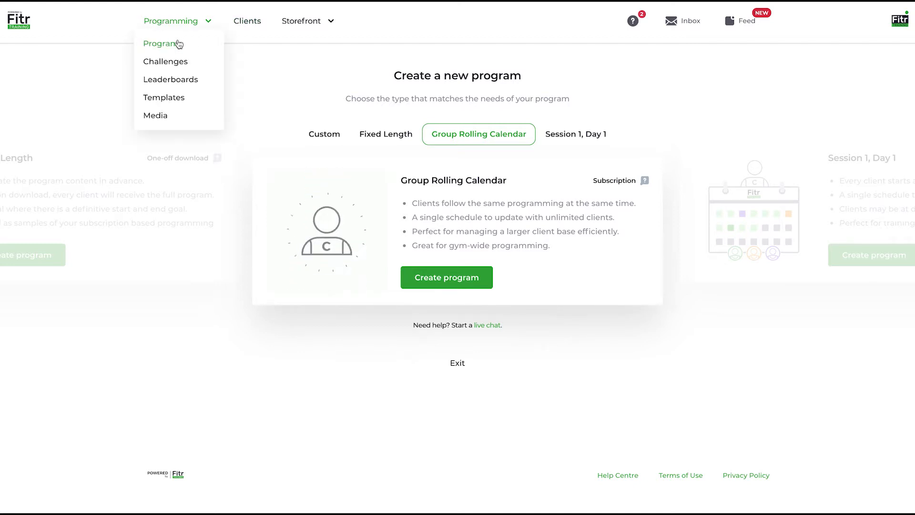
click(161, 43)
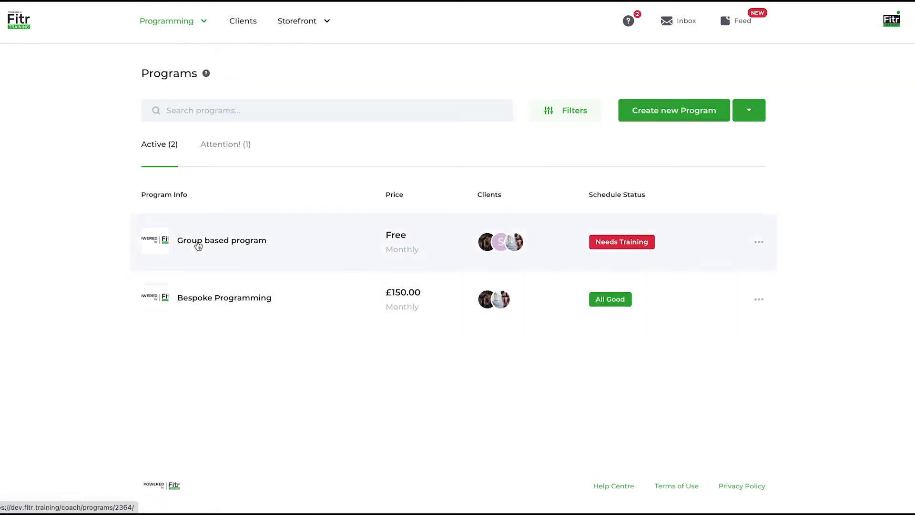
click(198, 246)
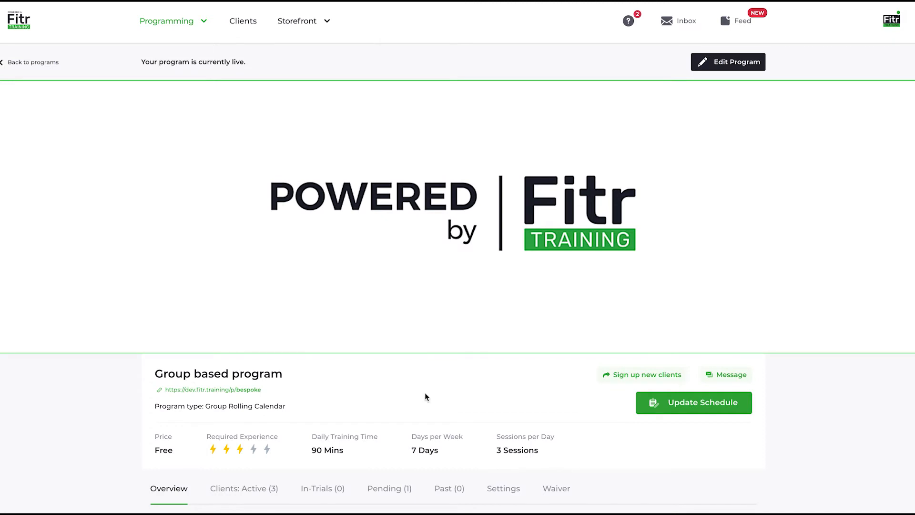
scroll(down, 3)
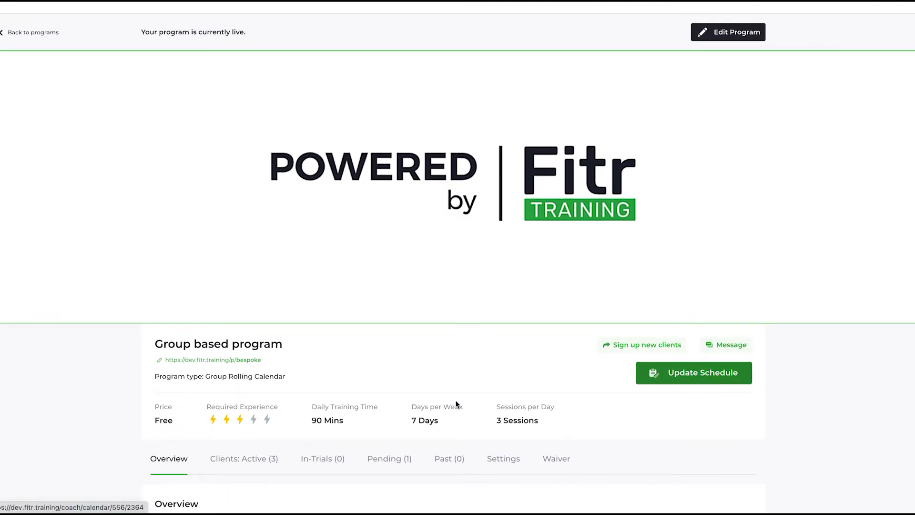
scroll(down, 3)
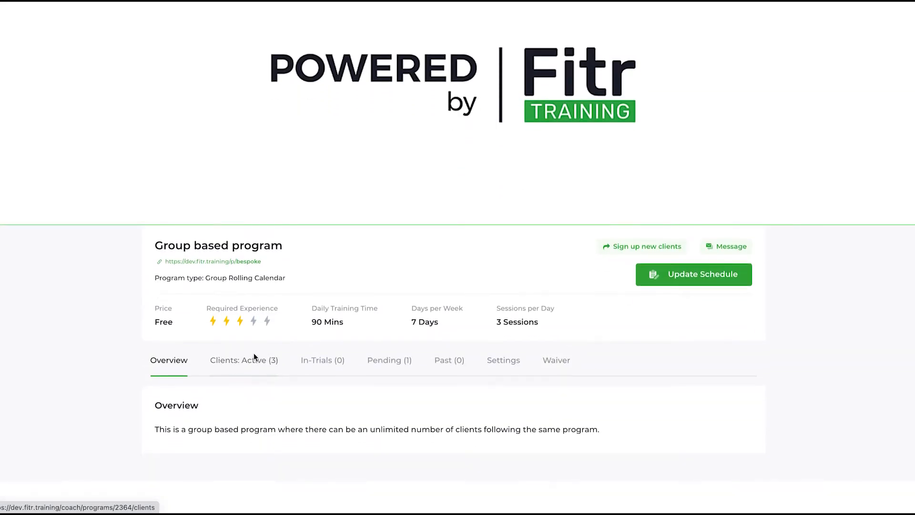
click(244, 359)
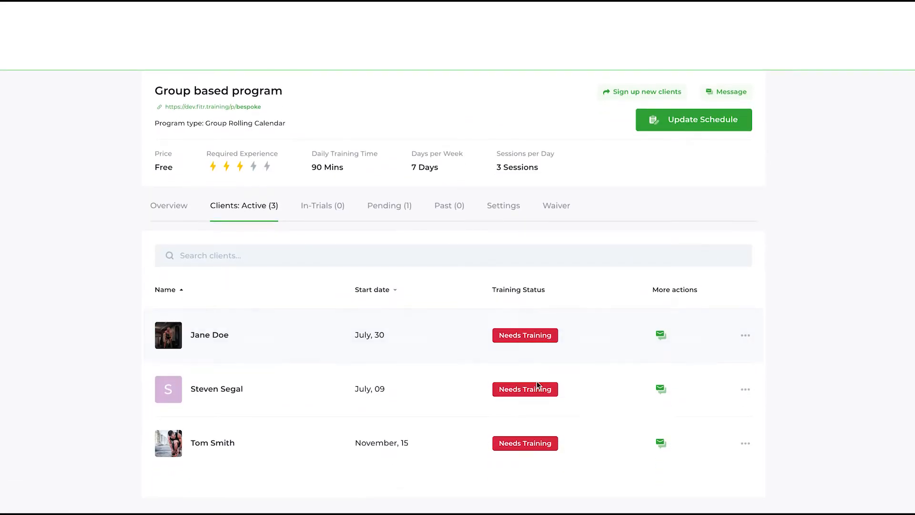
mouse_move(684, 330)
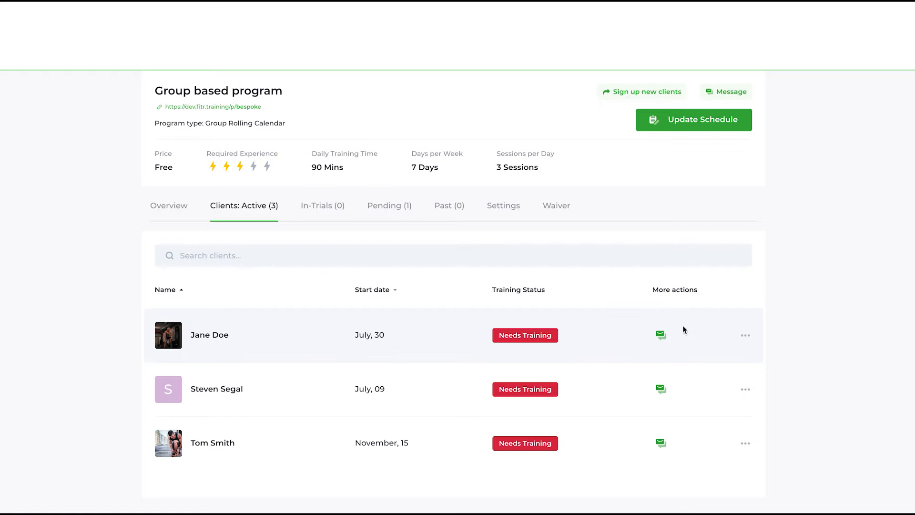
mouse_move(683, 426)
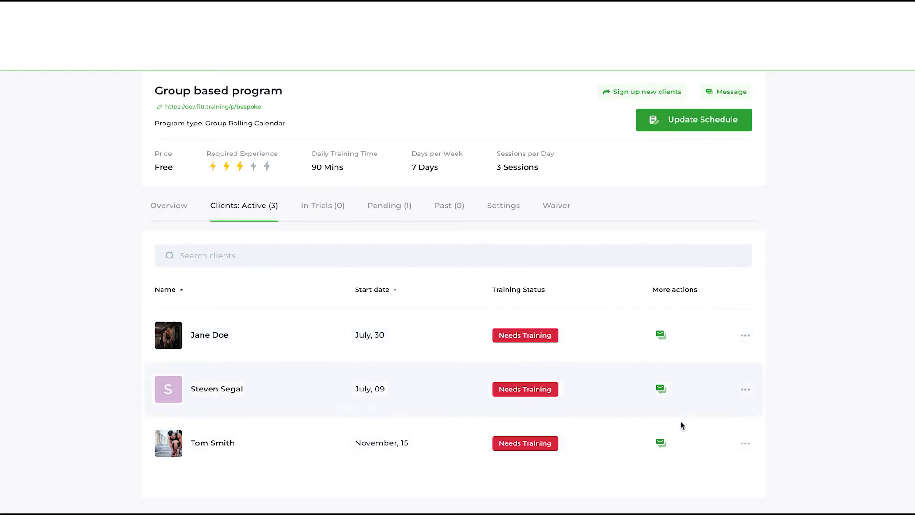
mouse_move(676, 309)
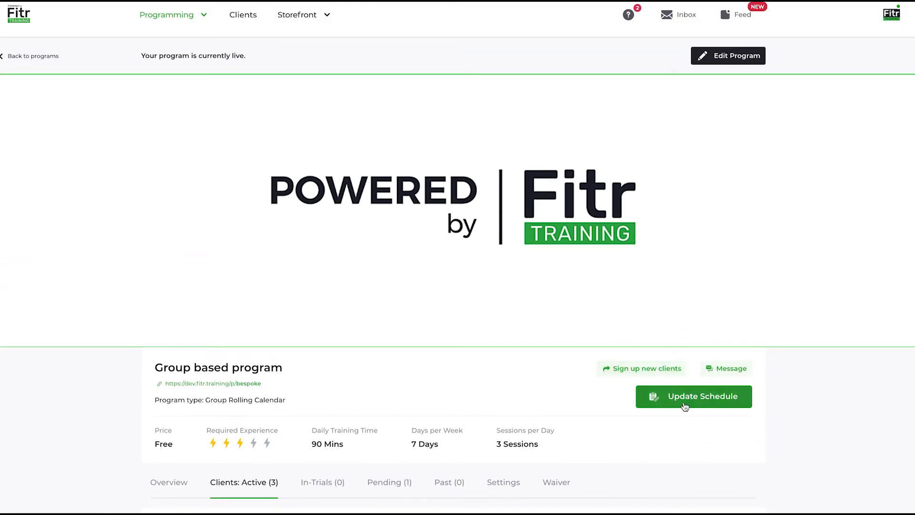
click(694, 397)
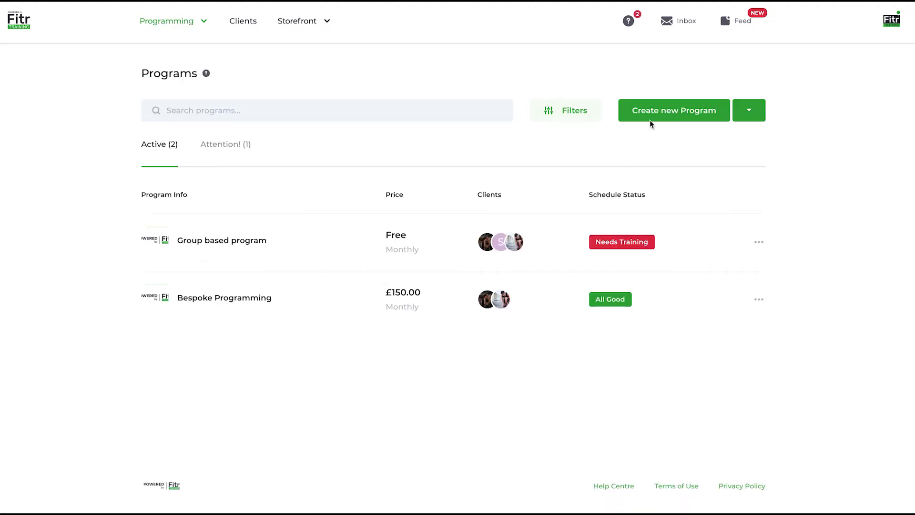
Step: Exit program creation and reopen Group based program with its three active clients
click(674, 110)
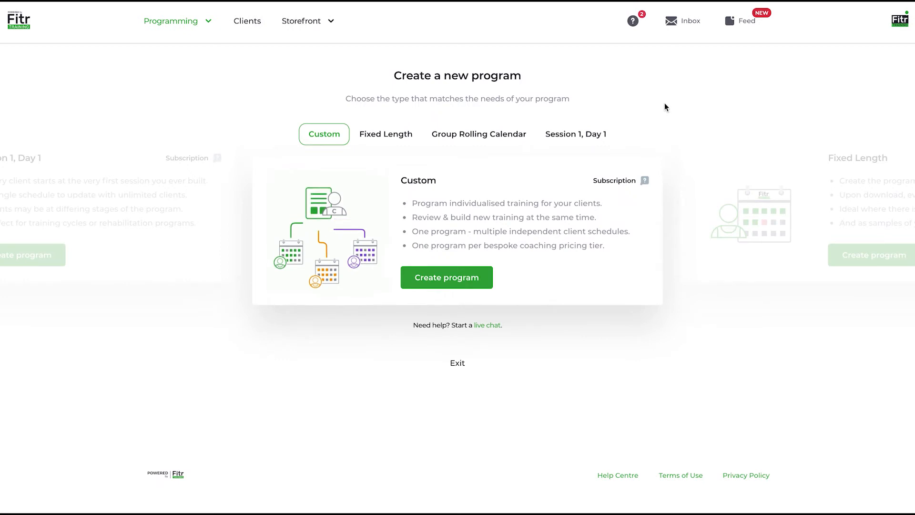
click(479, 134)
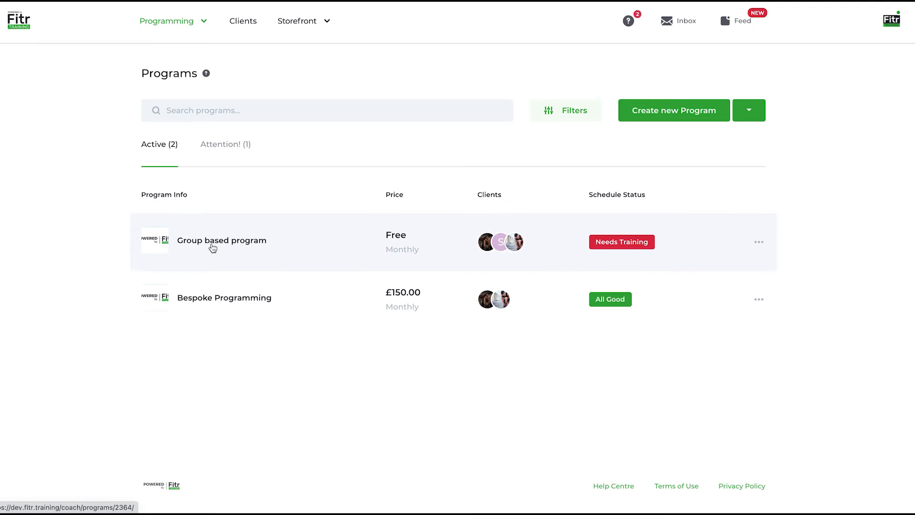
click(222, 240)
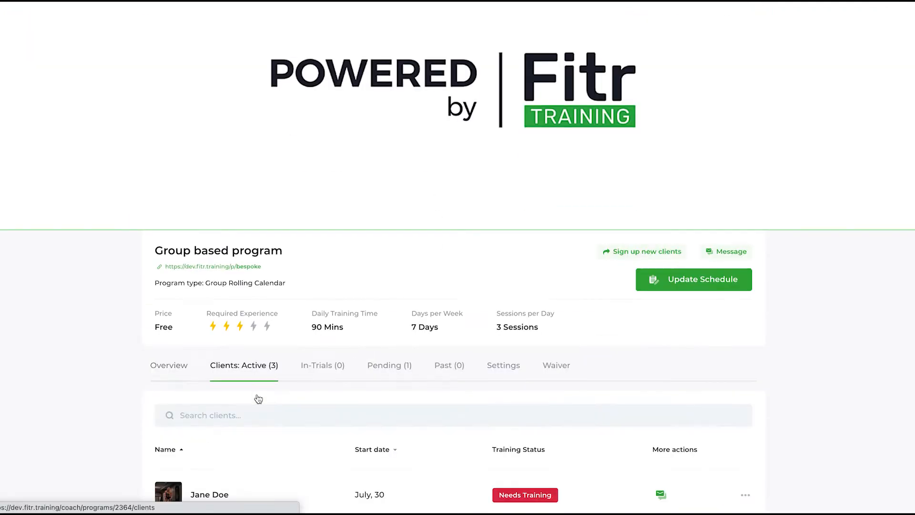
scroll(down, 3)
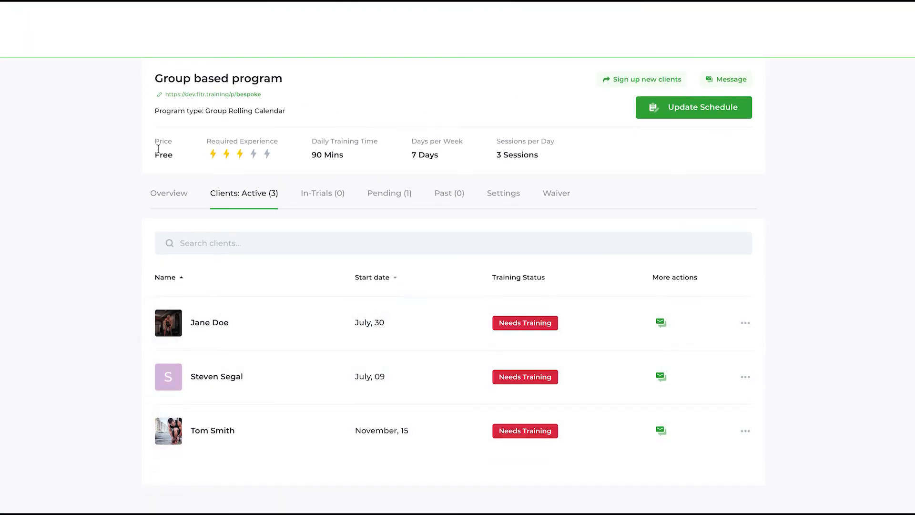
mouse_move(198, 170)
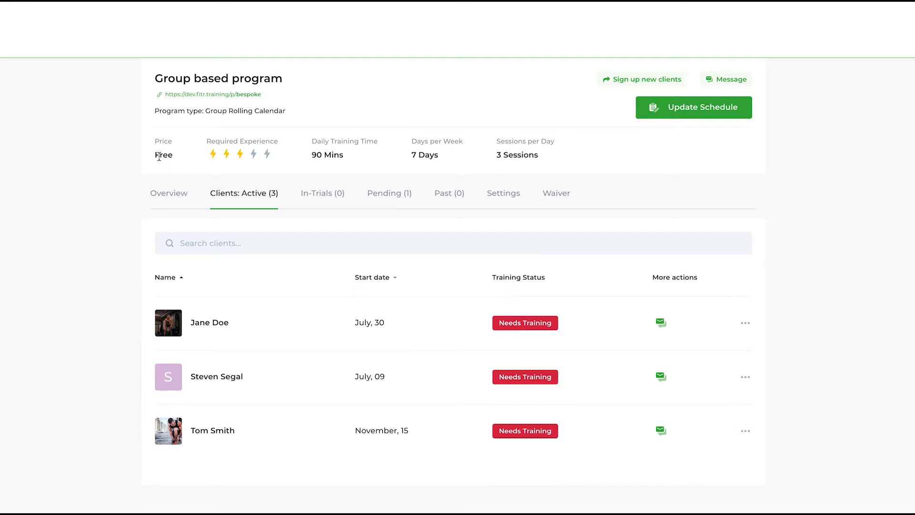
mouse_move(338, 340)
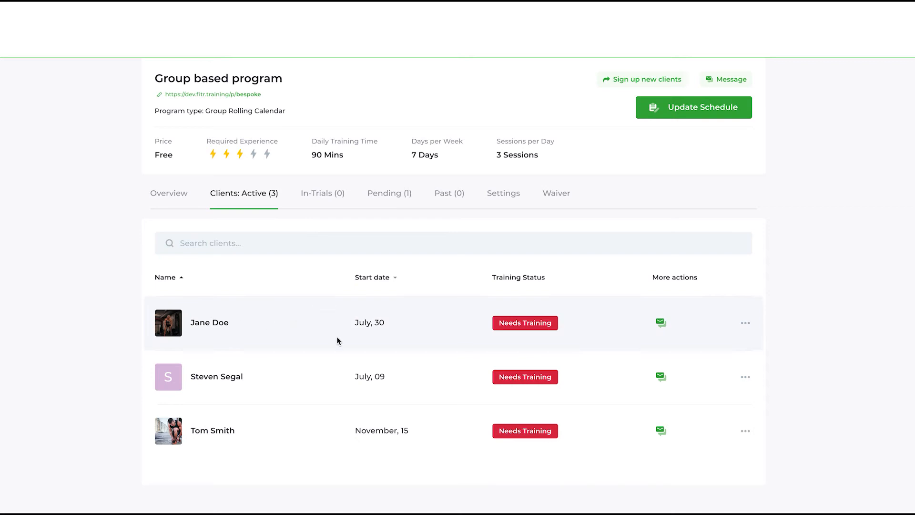
mouse_move(445, 296)
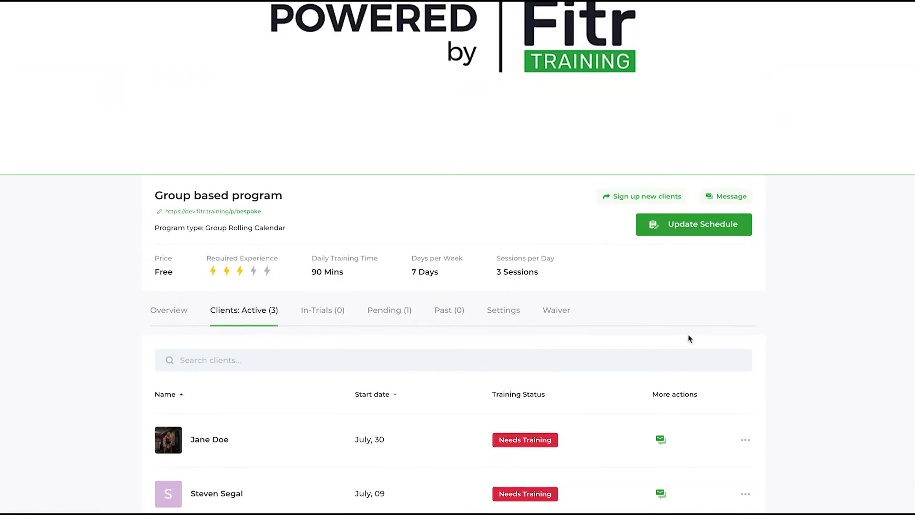
click(693, 224)
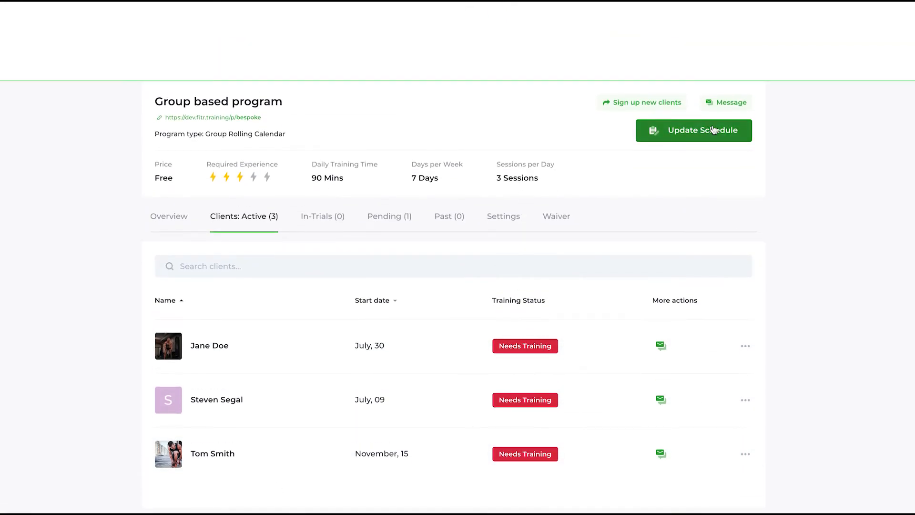
click(694, 130)
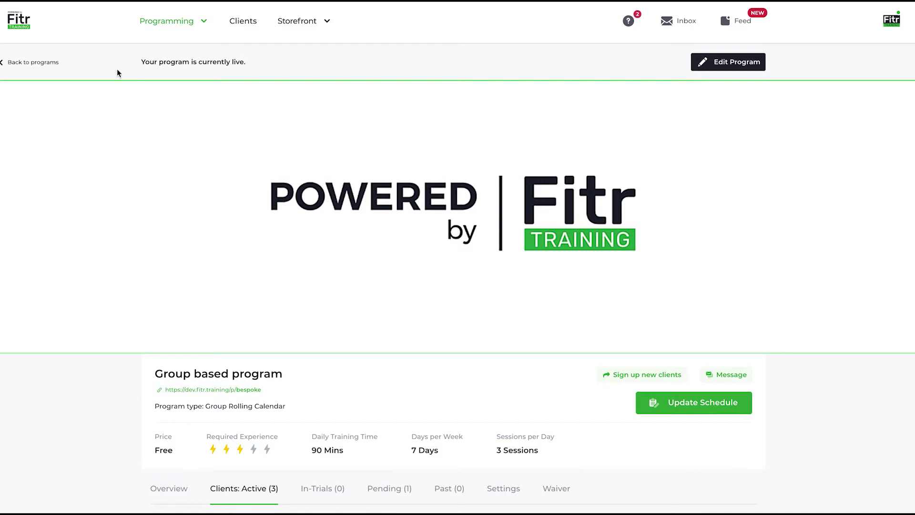
Step: Return to programs, start a new program, and view the Session 1, Day 1 type
click(33, 62)
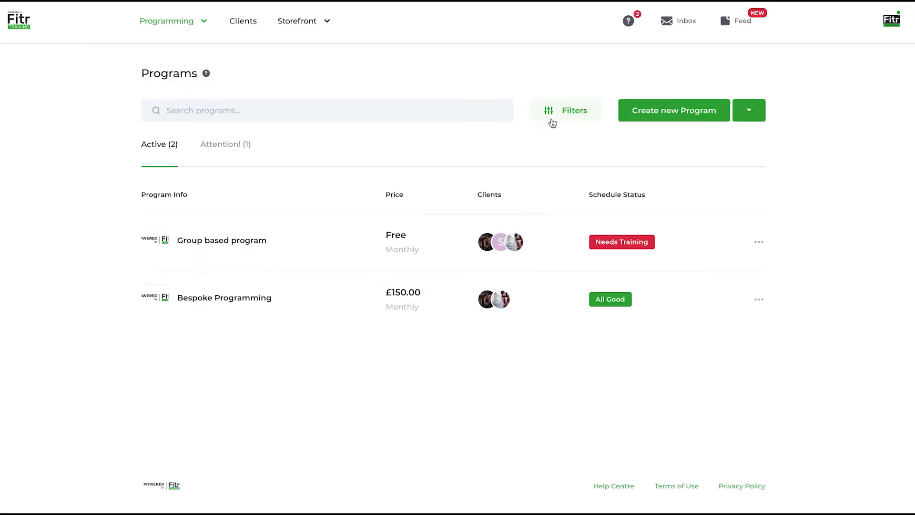
click(674, 110)
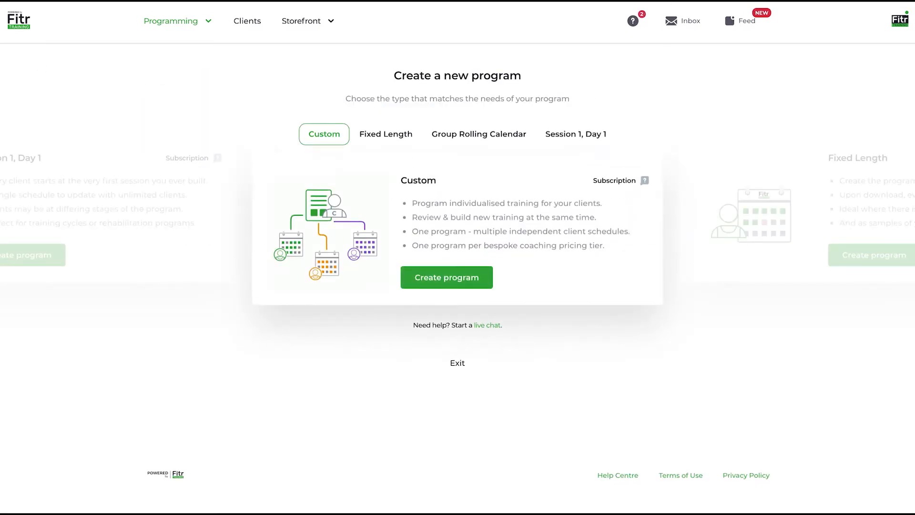
click(576, 134)
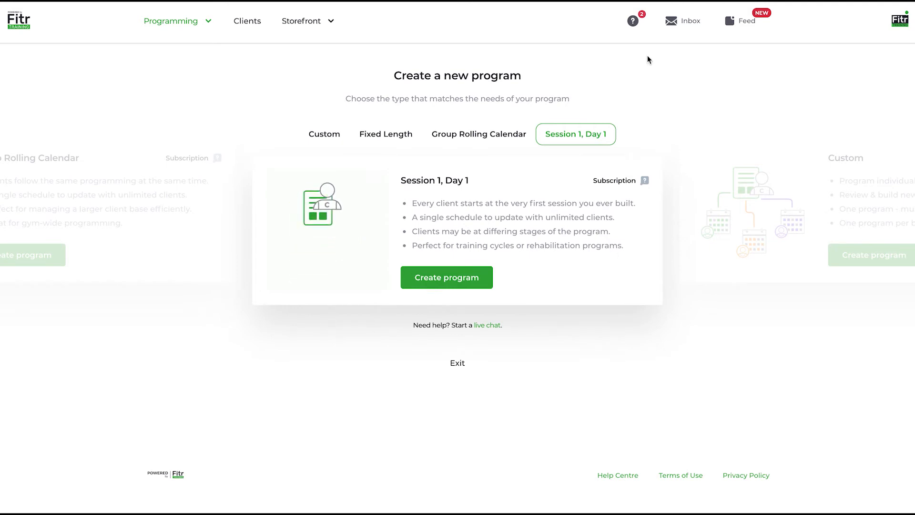
Step: Create a Group Rolling Calendar program, opening the blank Step 1 Info & Pricing form
click(446, 278)
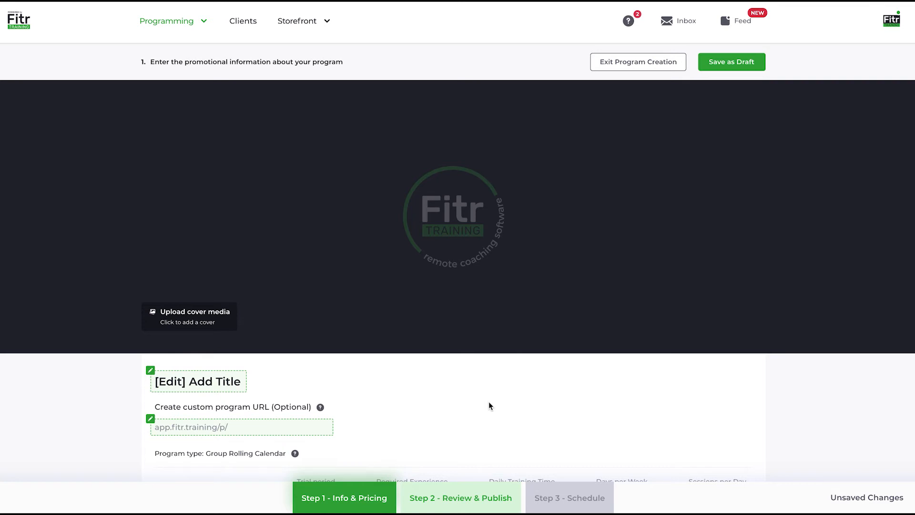
mouse_move(465, 382)
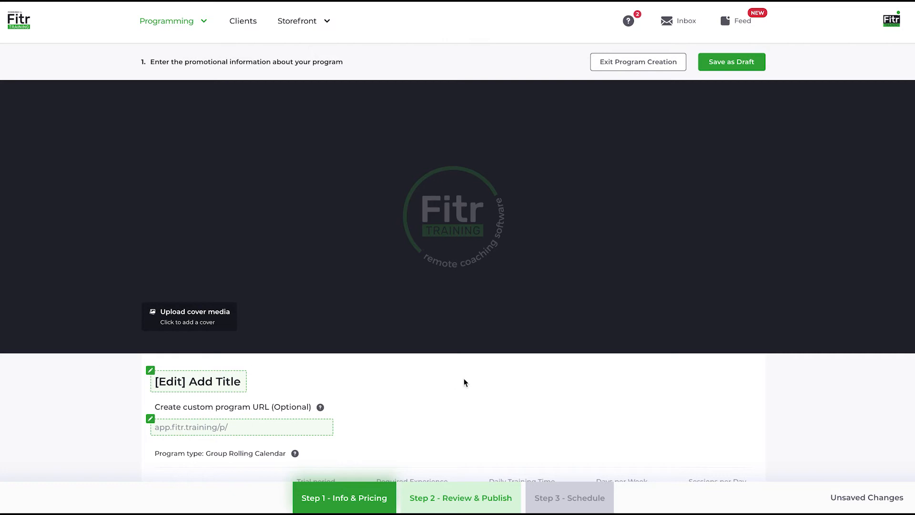
mouse_move(435, 193)
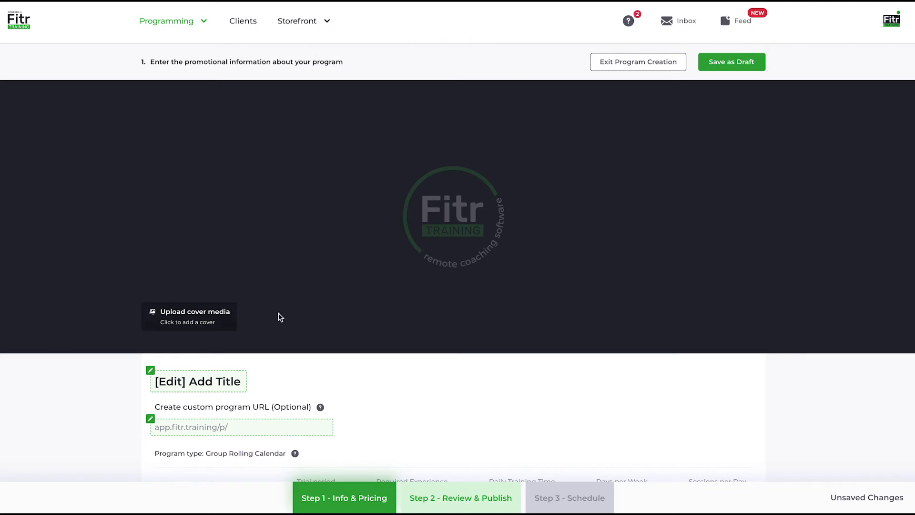
mouse_move(446, 382)
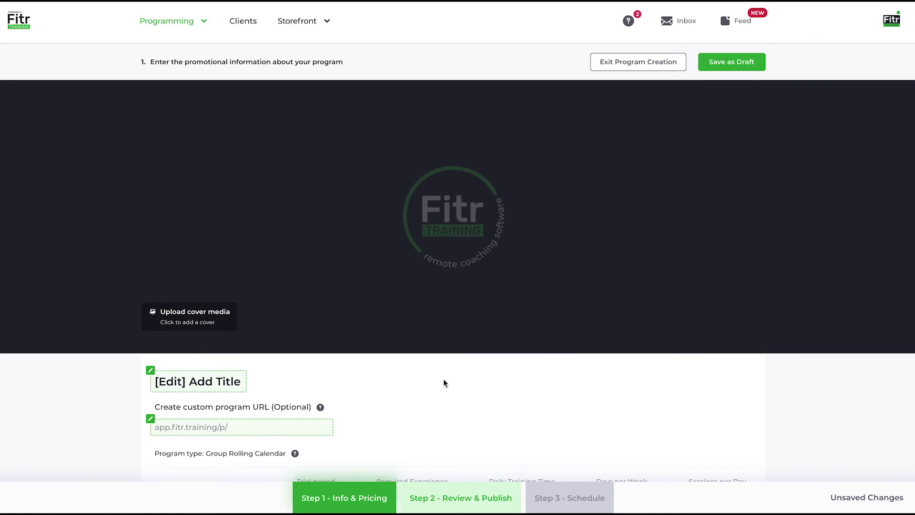
mouse_move(176, 319)
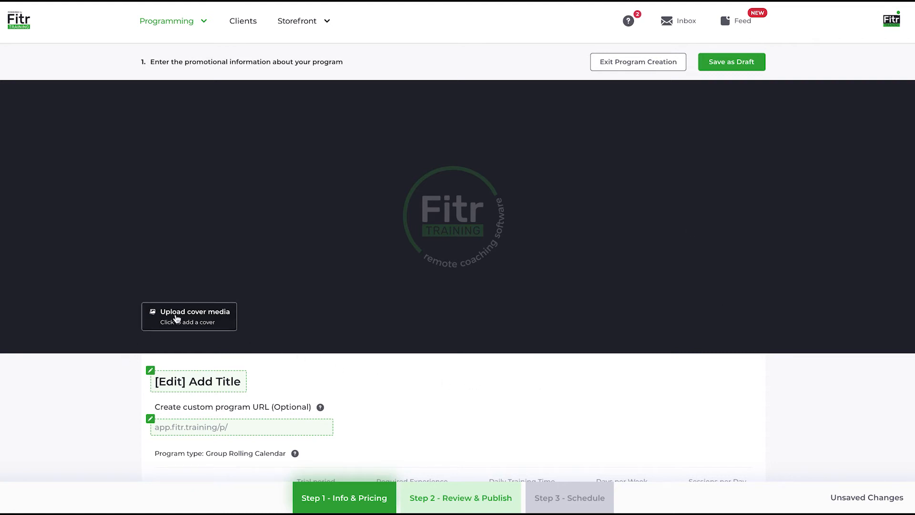
mouse_move(758, 282)
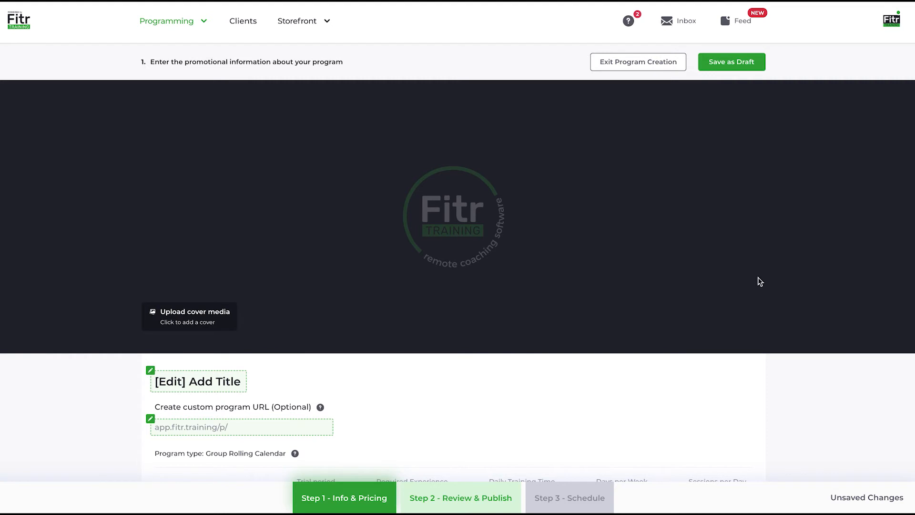
mouse_move(577, 251)
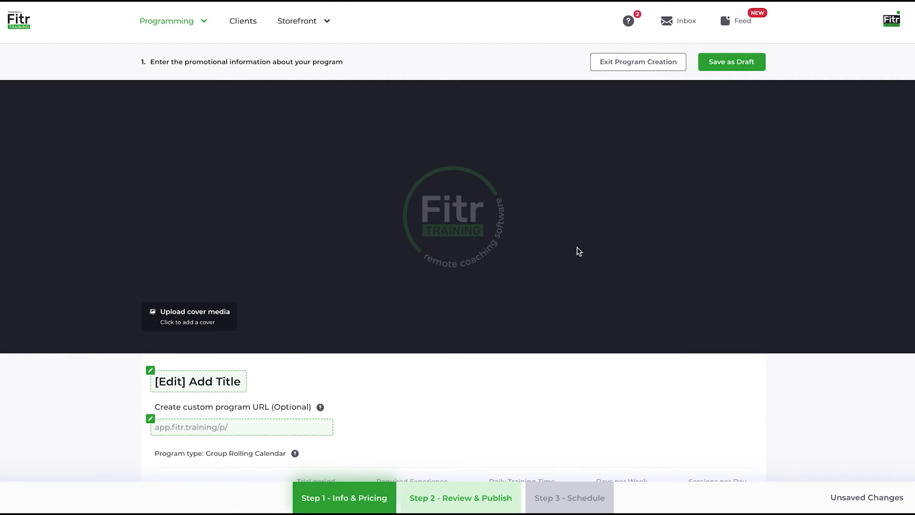
mouse_move(667, 286)
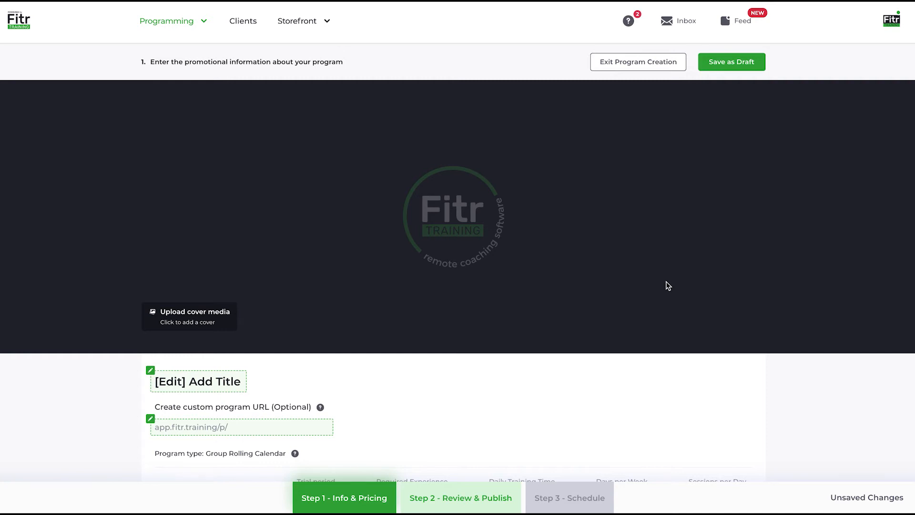
mouse_move(877, 140)
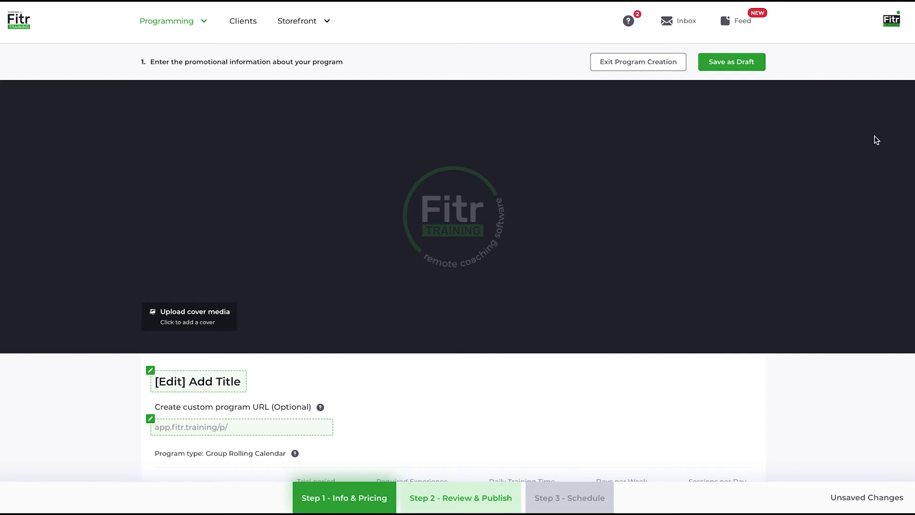
Step: Name the program 'Title' and set its custom URL slug to 'title'
scroll(down, 3)
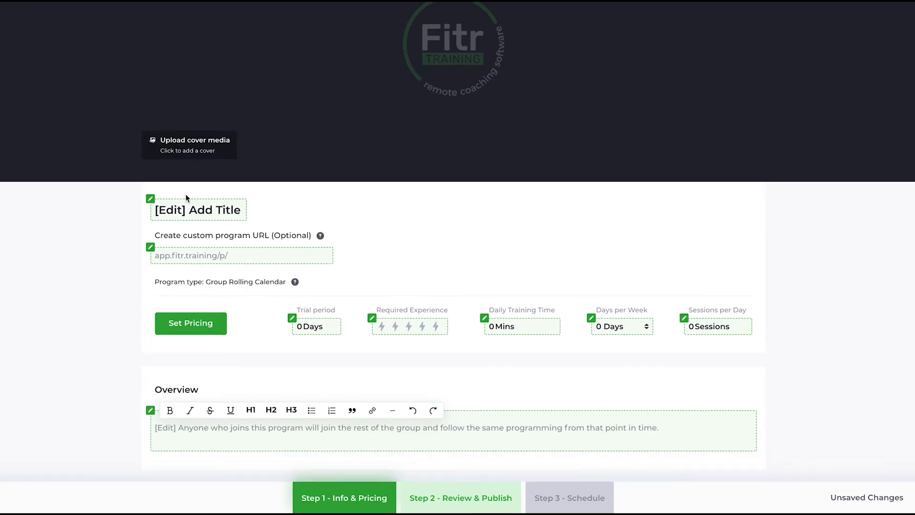
text(Tit)
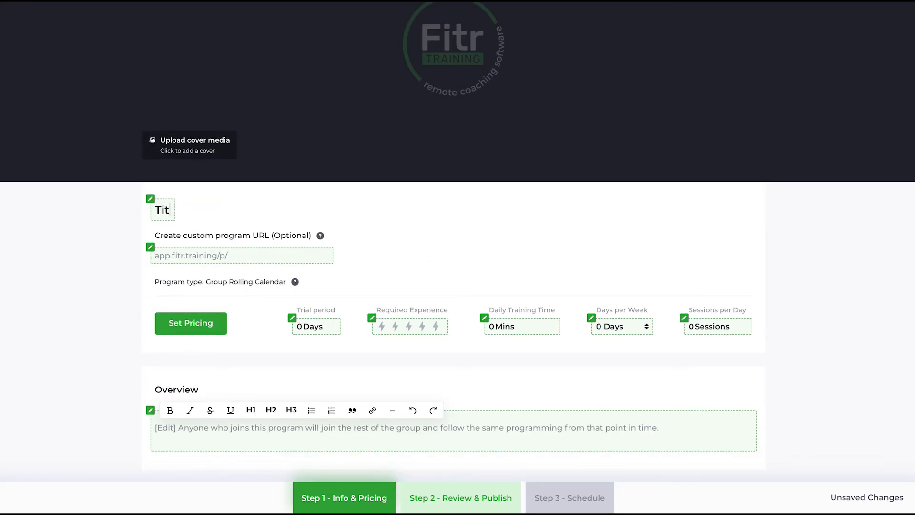
click(259, 256)
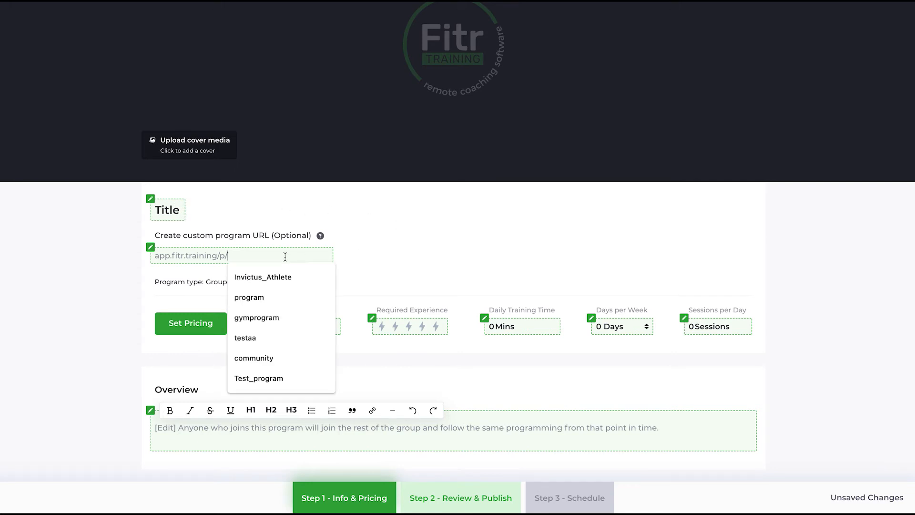
text(title)
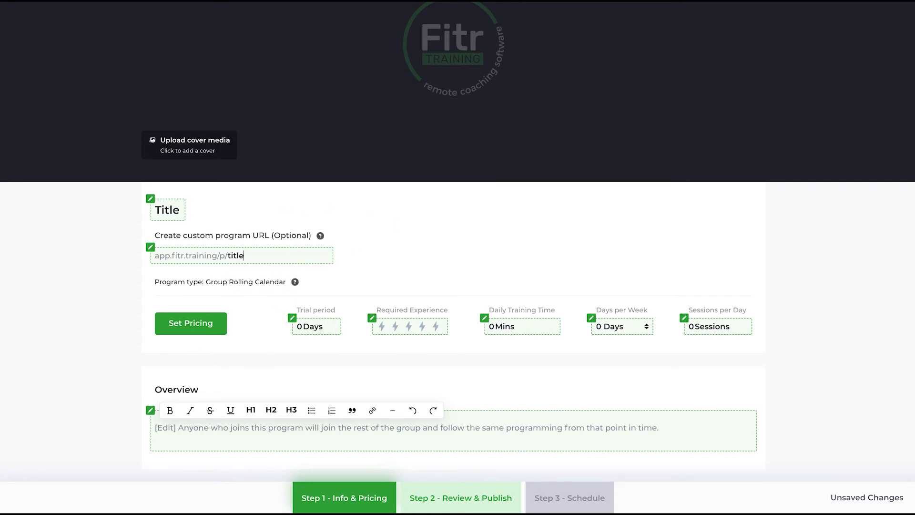
mouse_move(401, 252)
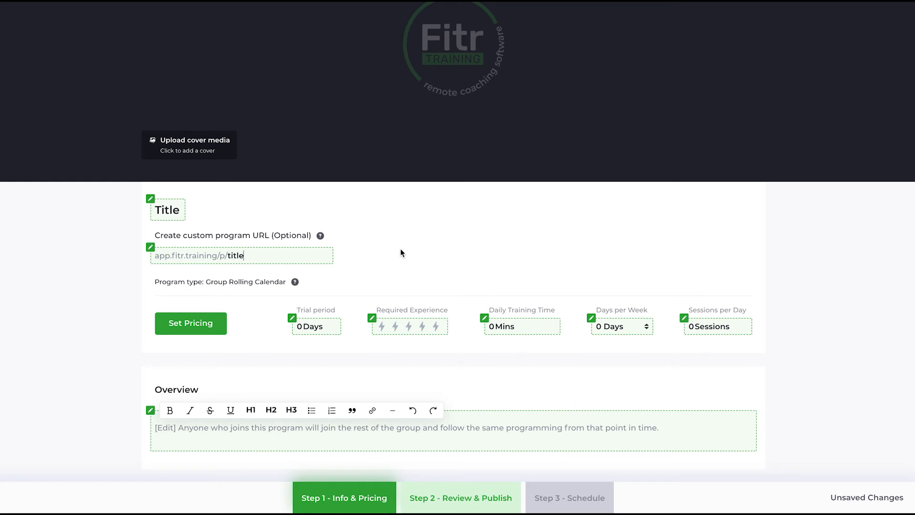
mouse_move(338, 237)
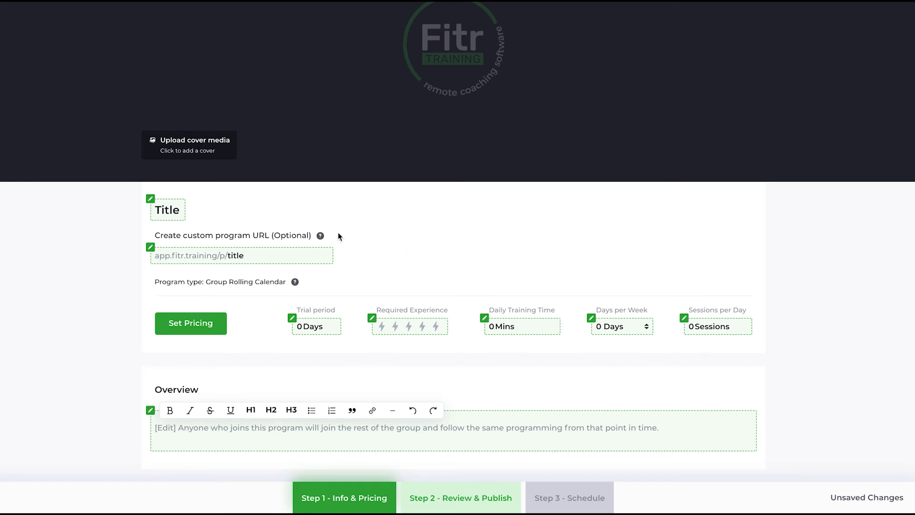
mouse_move(360, 242)
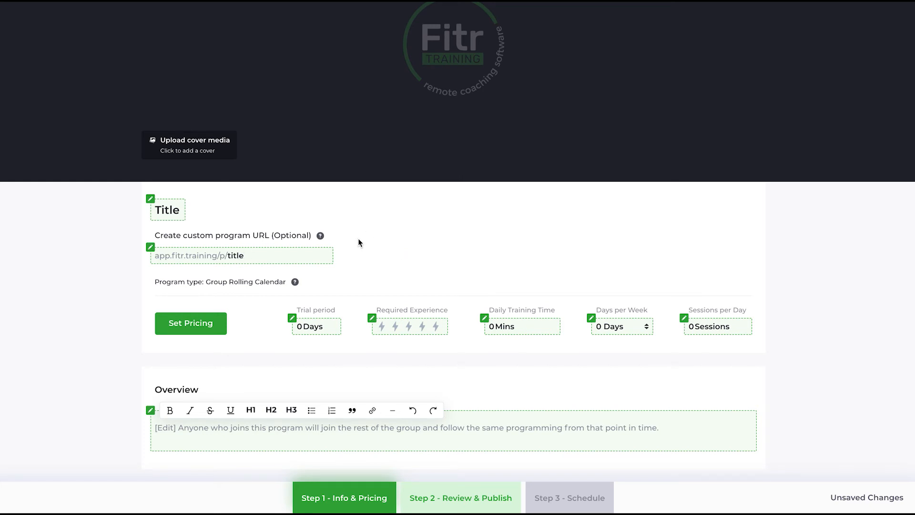
mouse_move(304, 336)
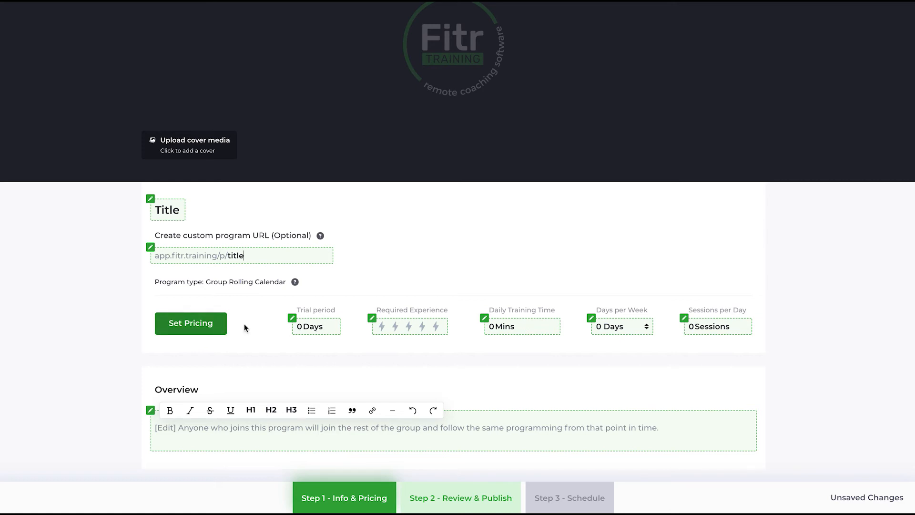
Step: Charge £25 per month with a 7-day trial period and apply the pricing
click(191, 323)
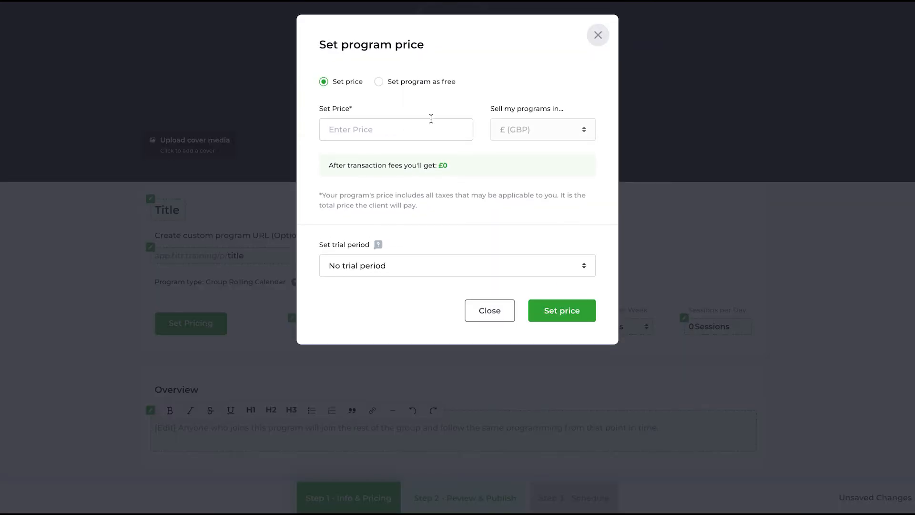
mouse_move(351, 102)
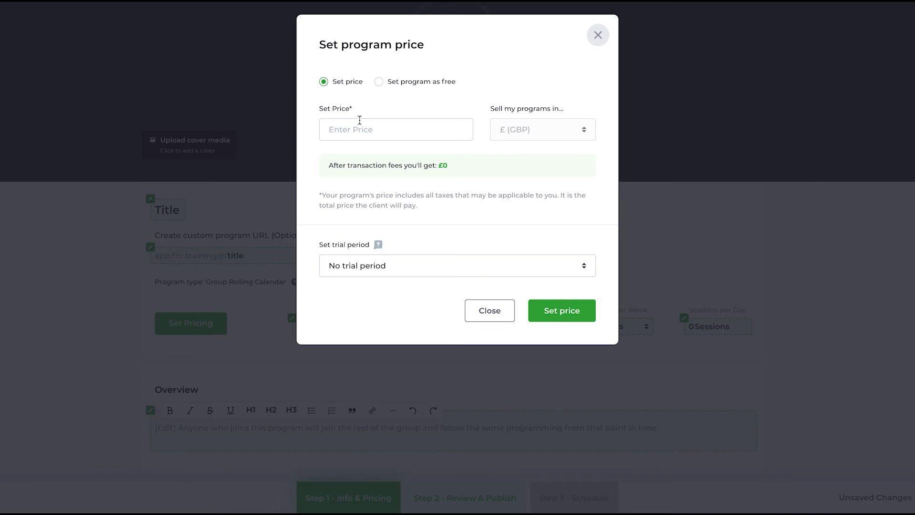
click(379, 81)
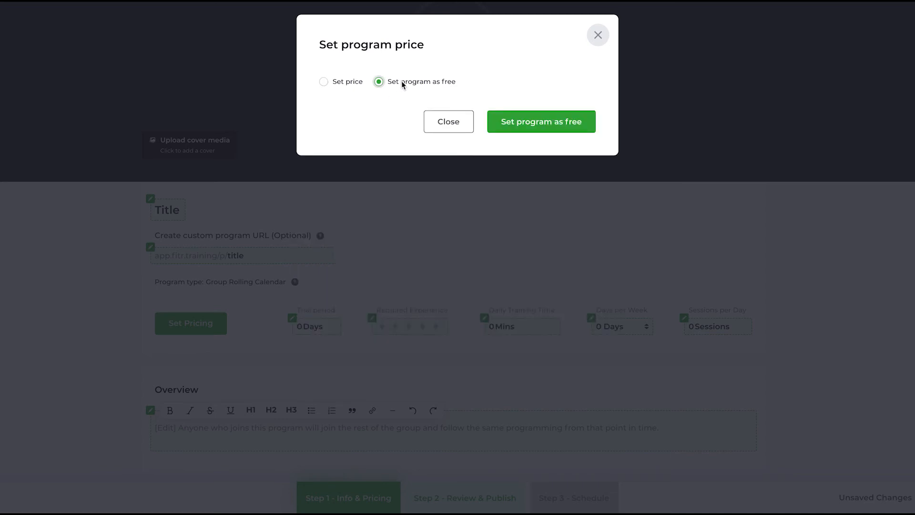
mouse_move(345, 90)
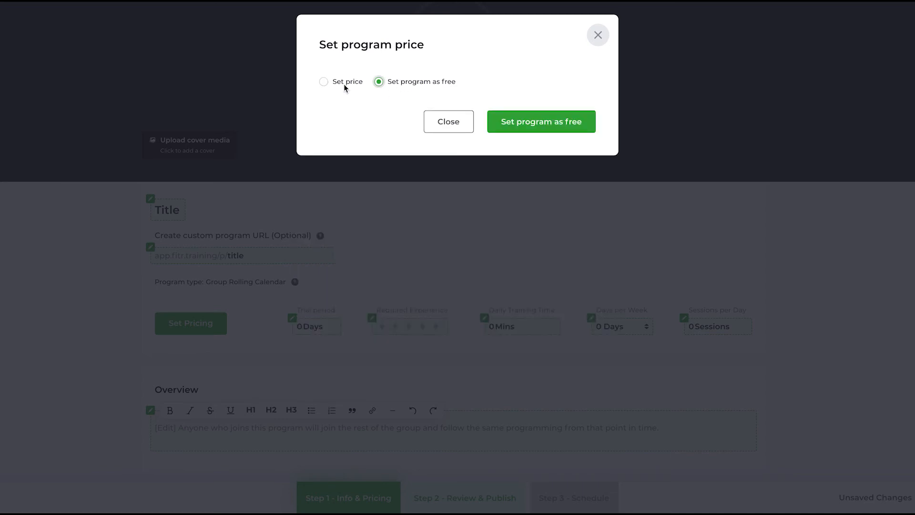
click(323, 81)
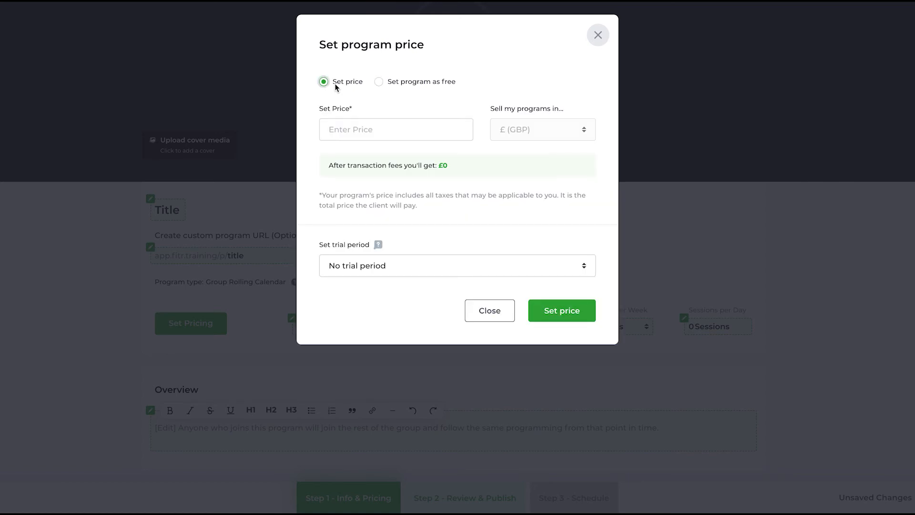
text(2)
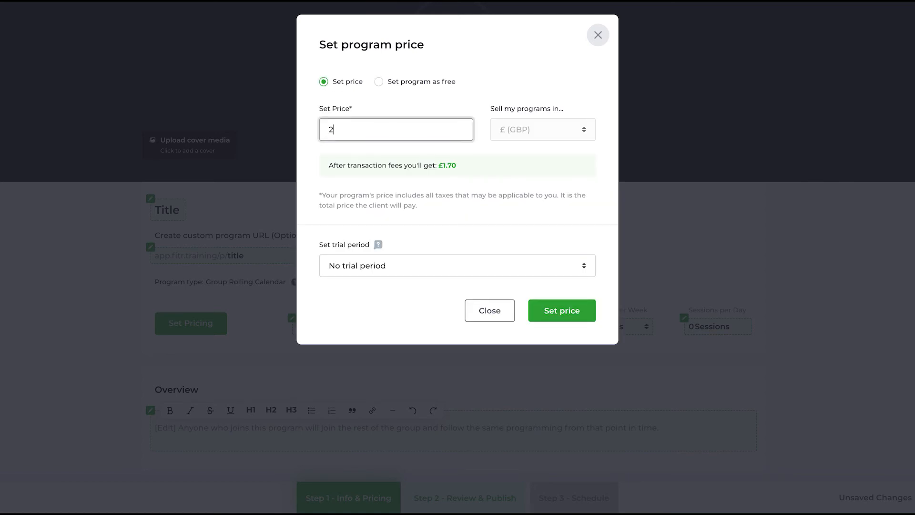
text(5)
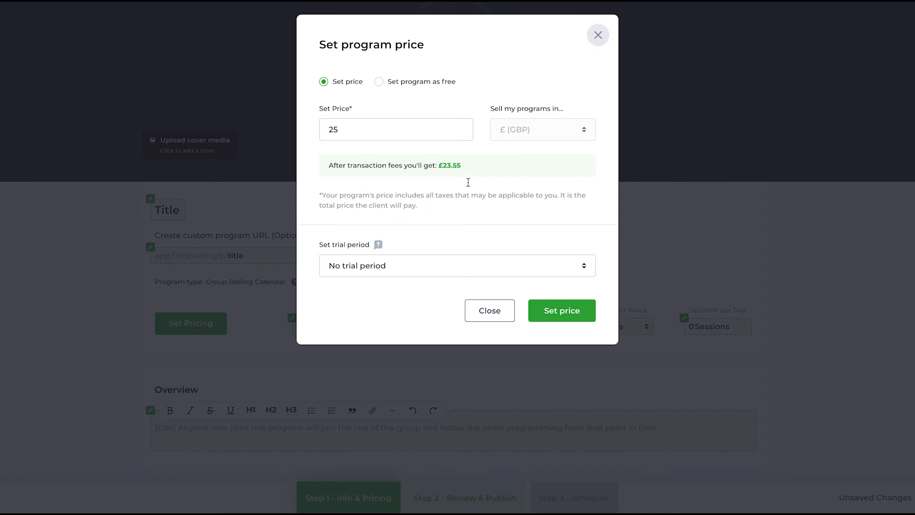
mouse_move(337, 176)
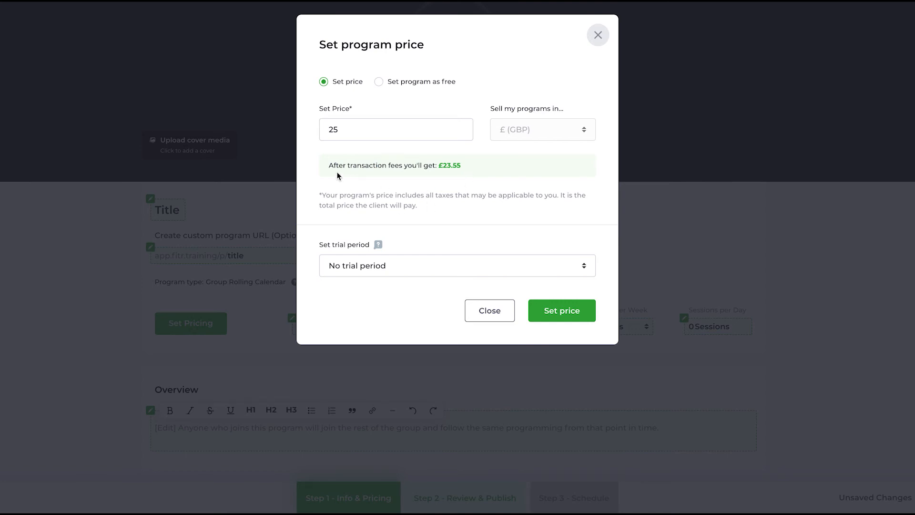
mouse_move(453, 173)
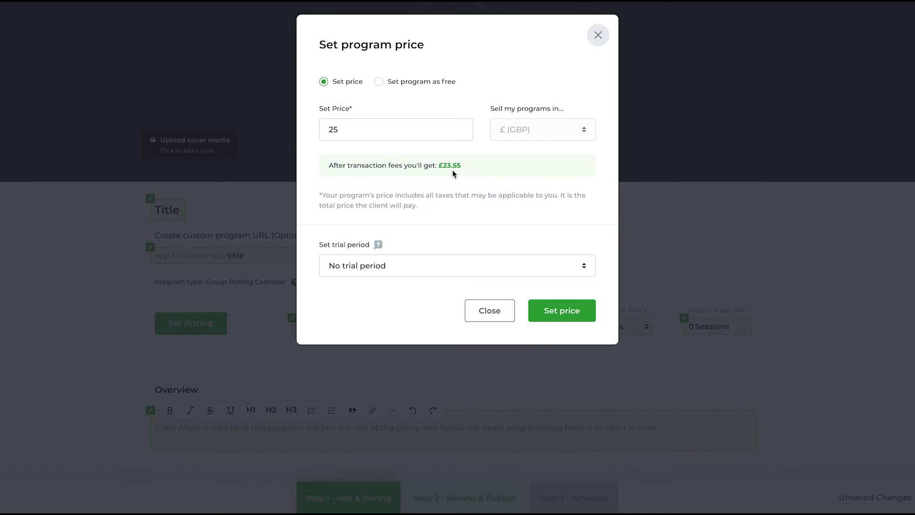
mouse_move(451, 180)
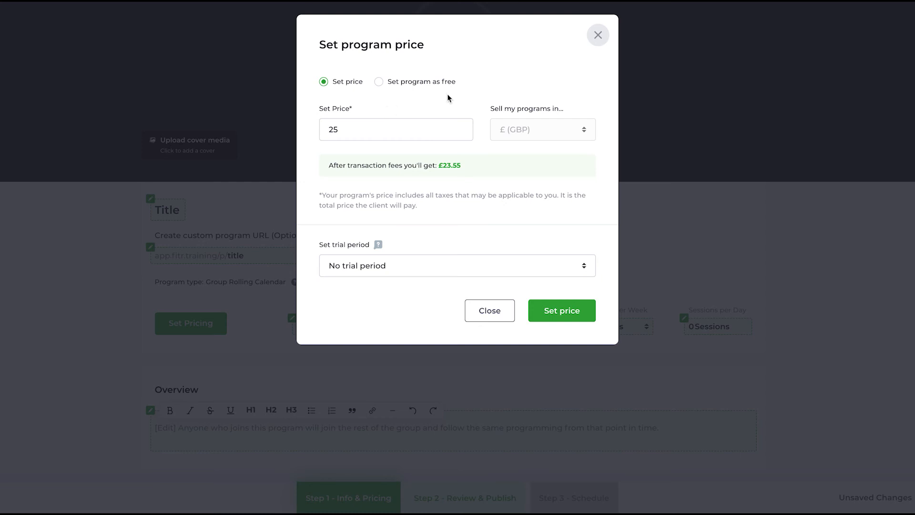
mouse_move(449, 175)
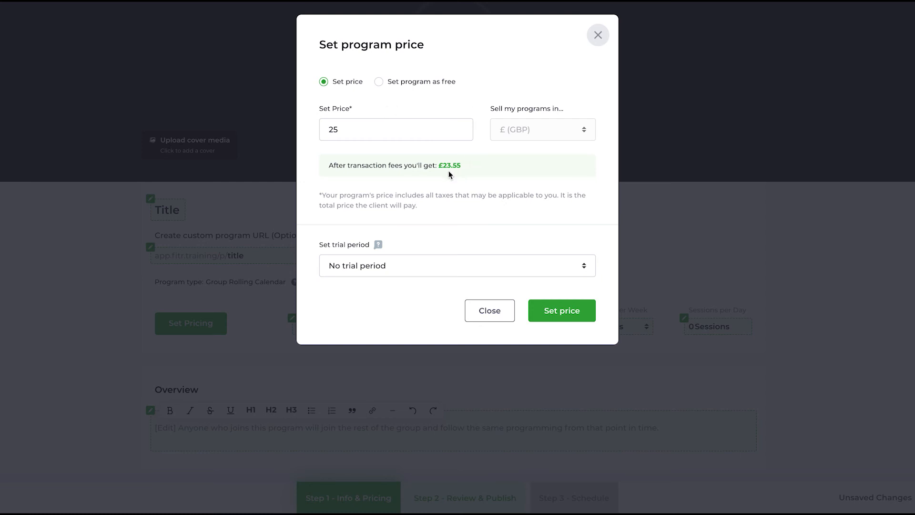
mouse_move(456, 210)
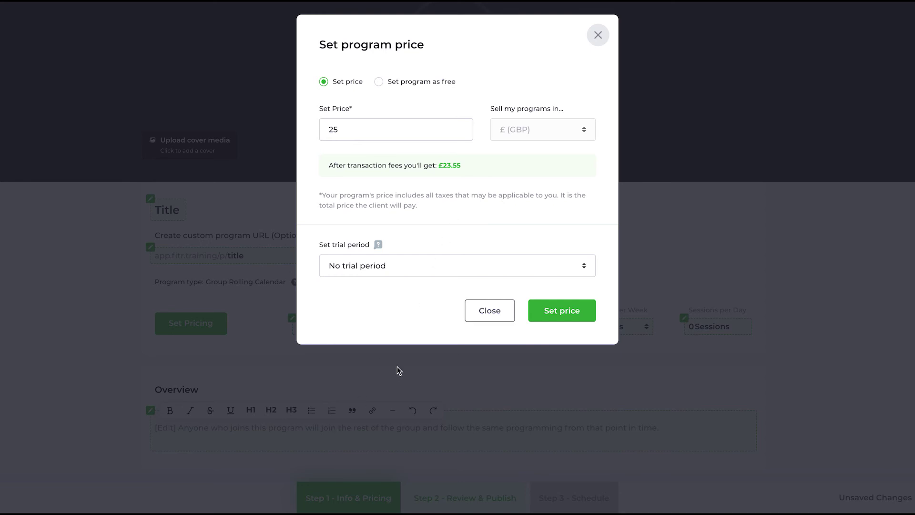
mouse_move(379, 256)
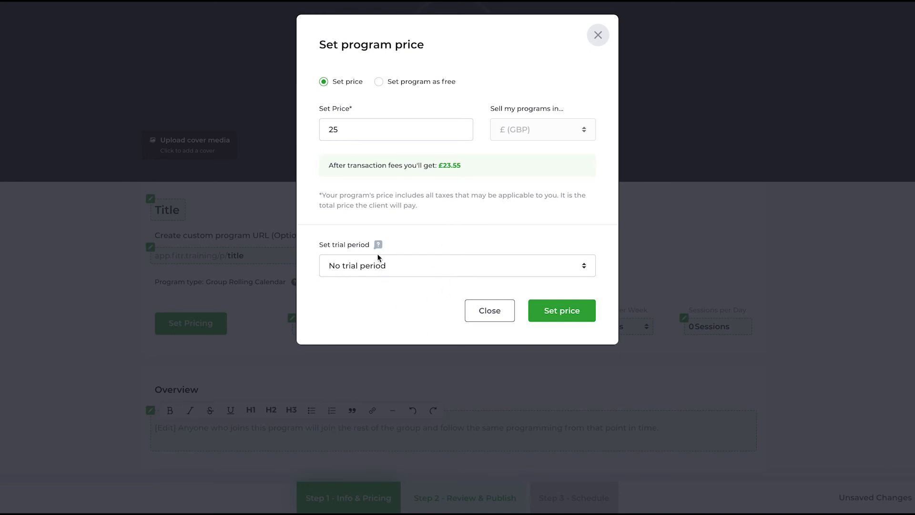
mouse_move(374, 246)
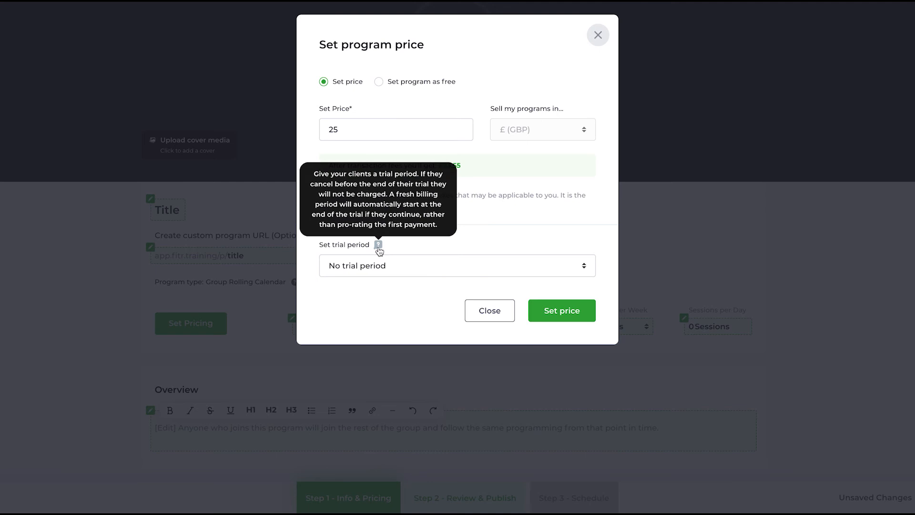
mouse_move(439, 270)
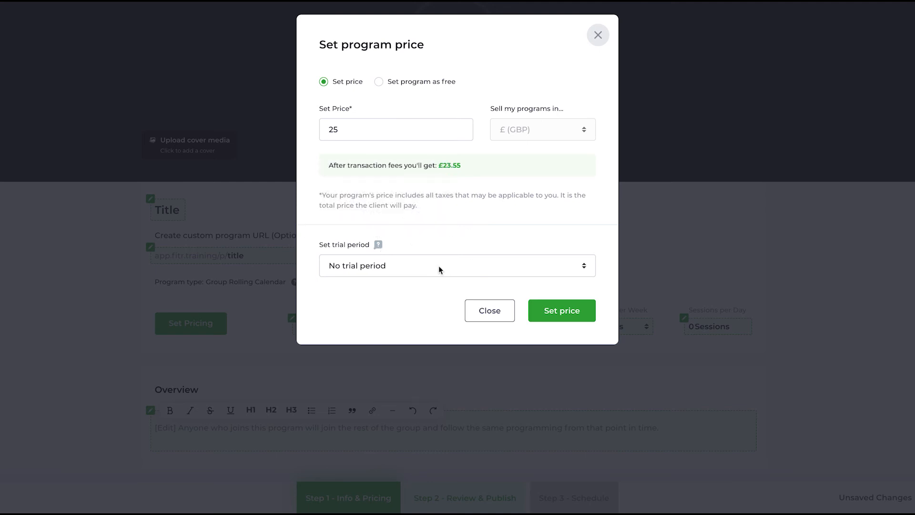
click(457, 265)
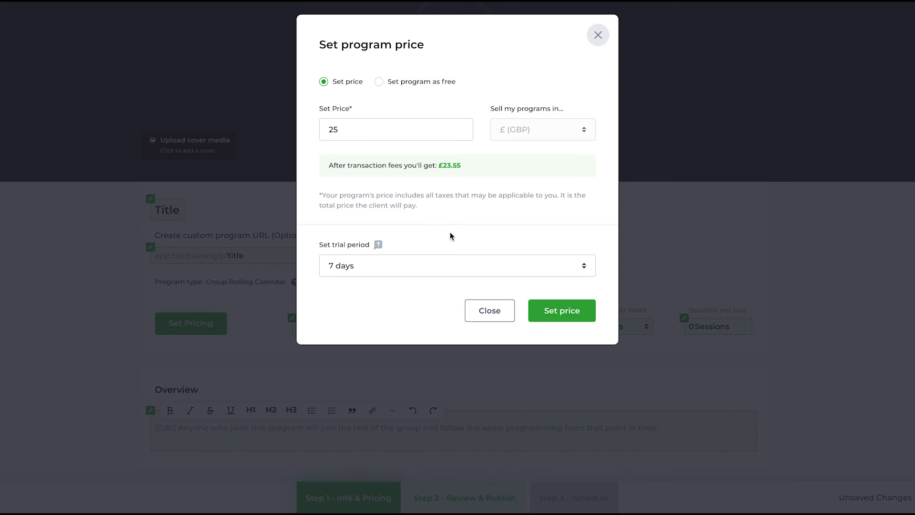
click(561, 311)
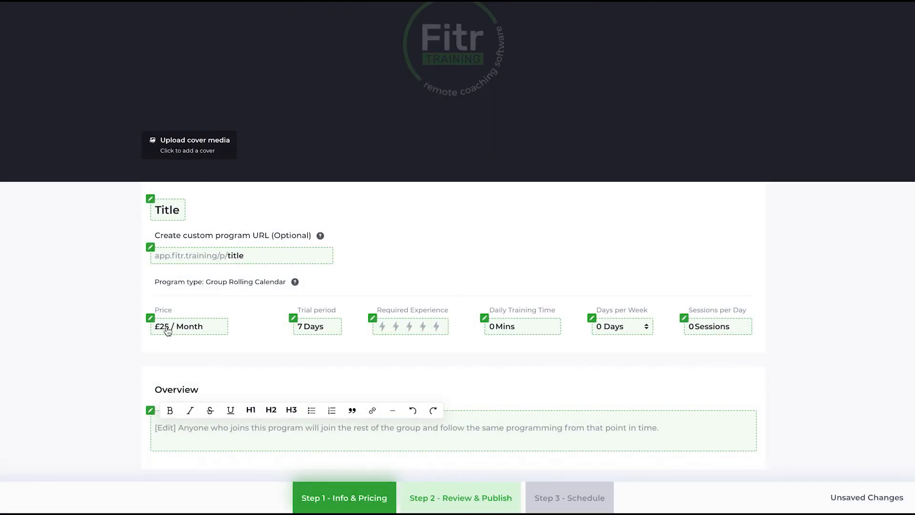
click(407, 326)
text(60)
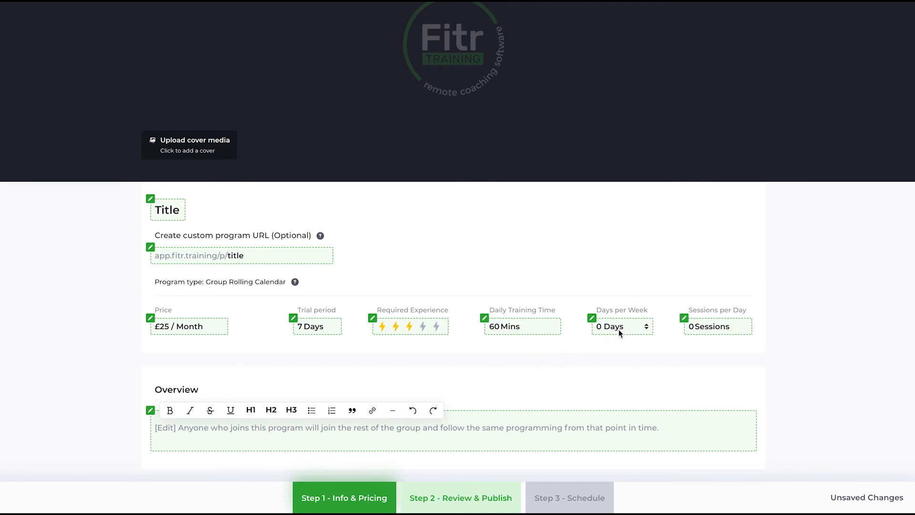
click(621, 326)
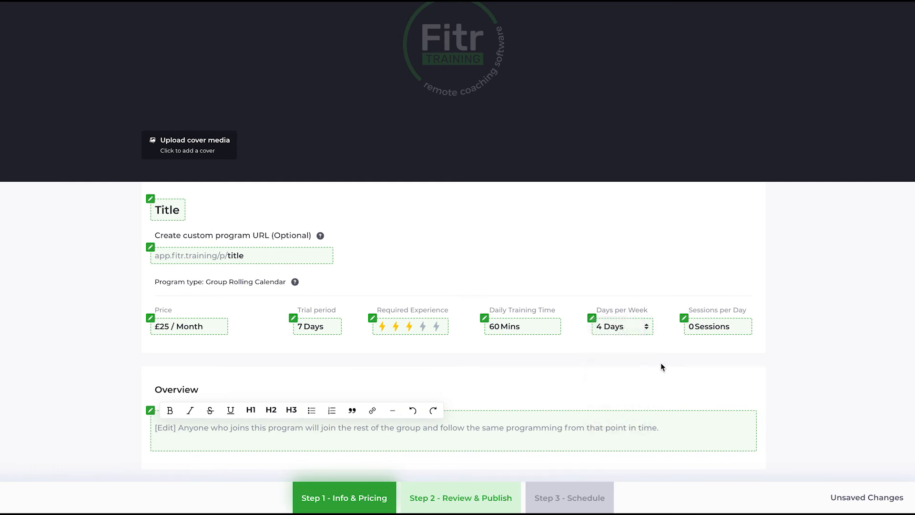
click(718, 326)
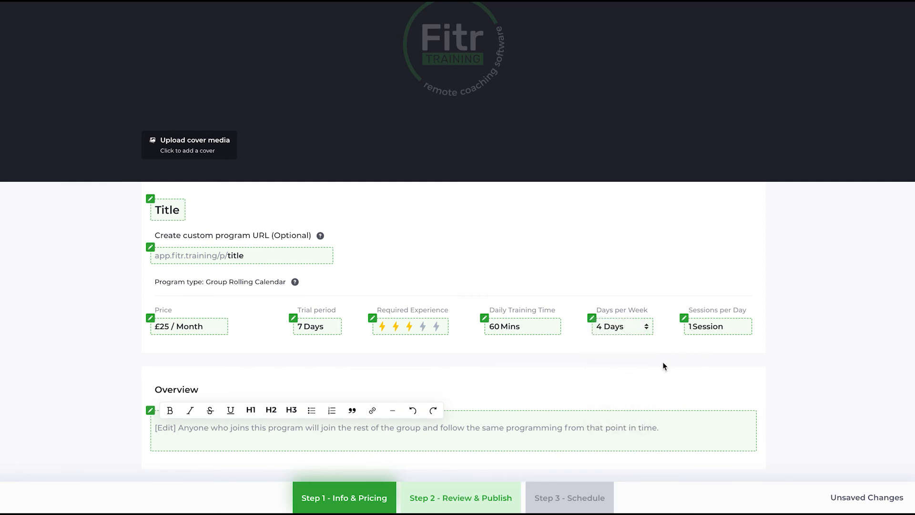
mouse_move(476, 367)
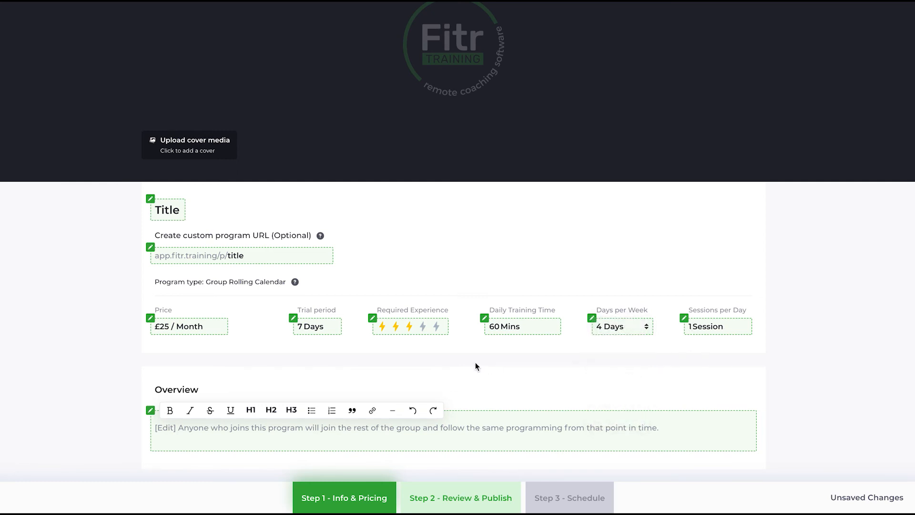
Step: Replace the placeholder overview text with 'Test'
scroll(down, 3)
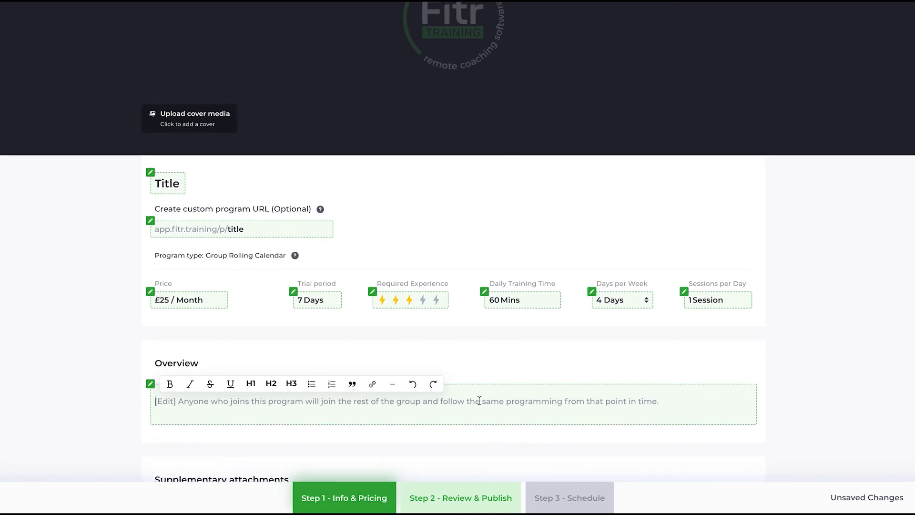
scroll(down, 3)
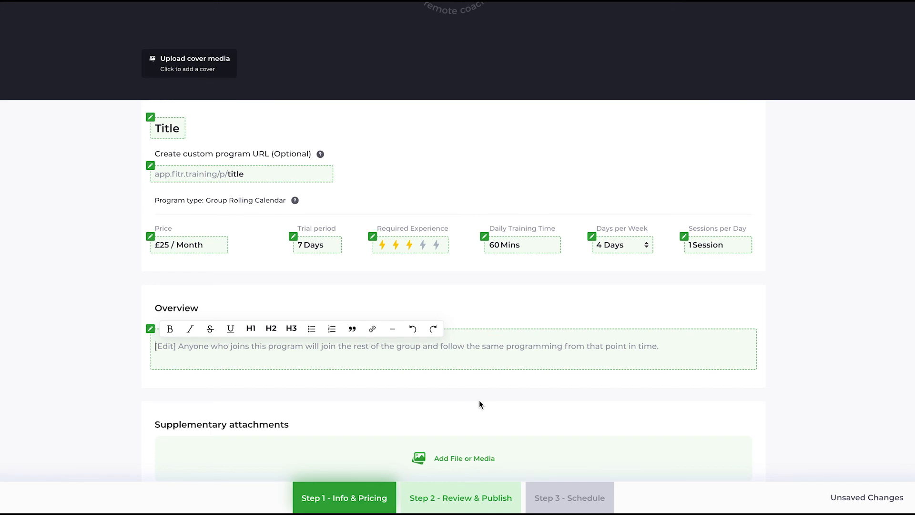
text(Test)
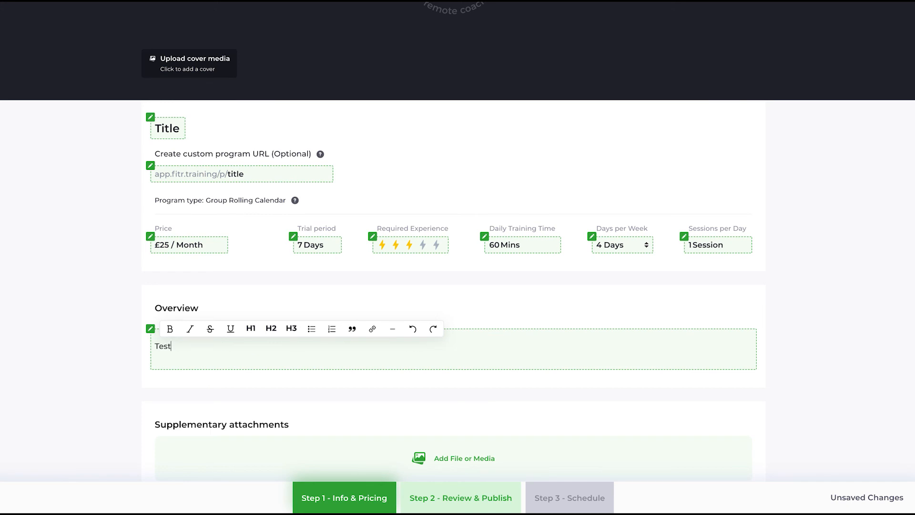
scroll(down, 3)
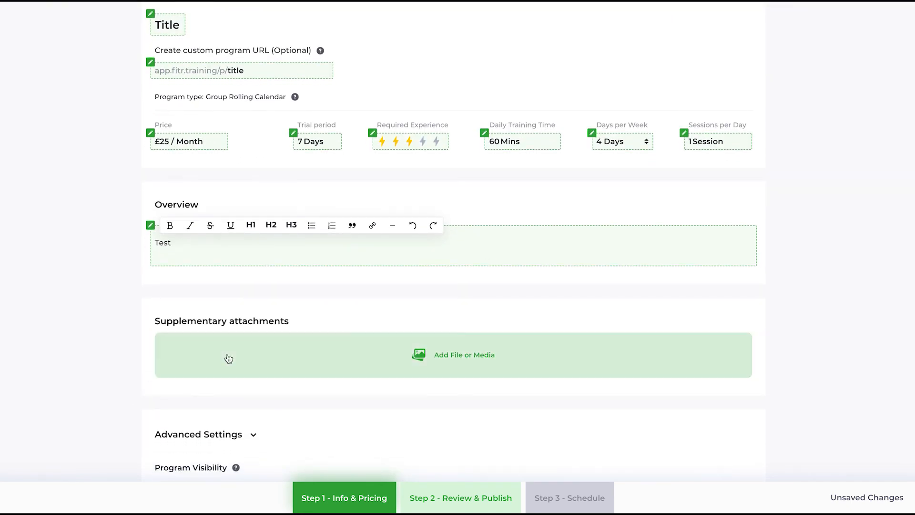
mouse_move(96, 362)
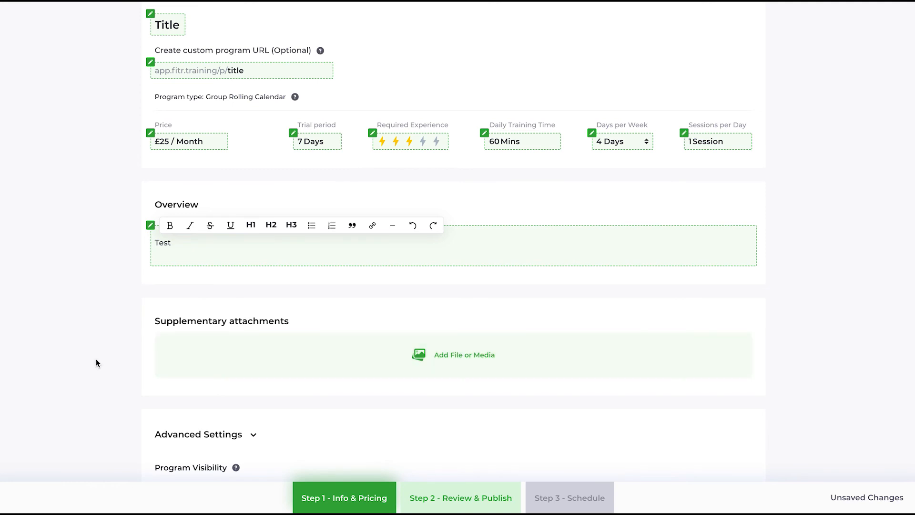
mouse_move(184, 342)
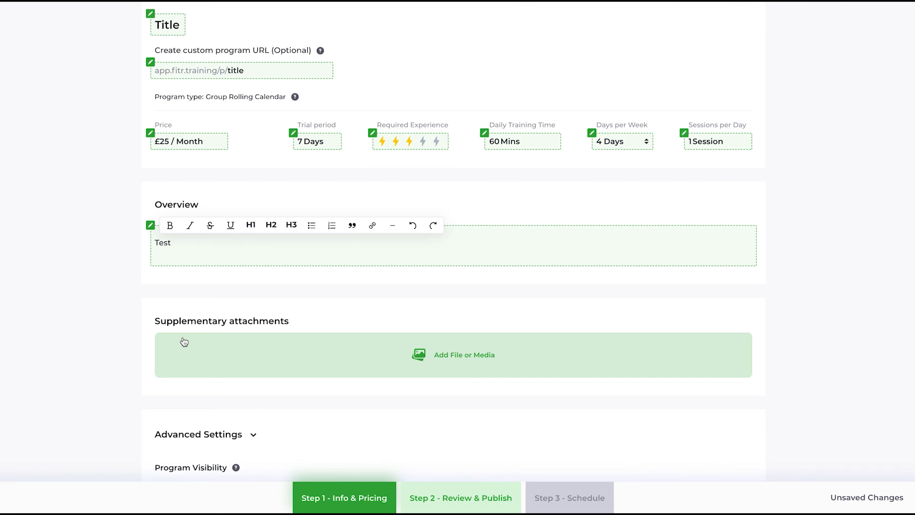
scroll(down, 3)
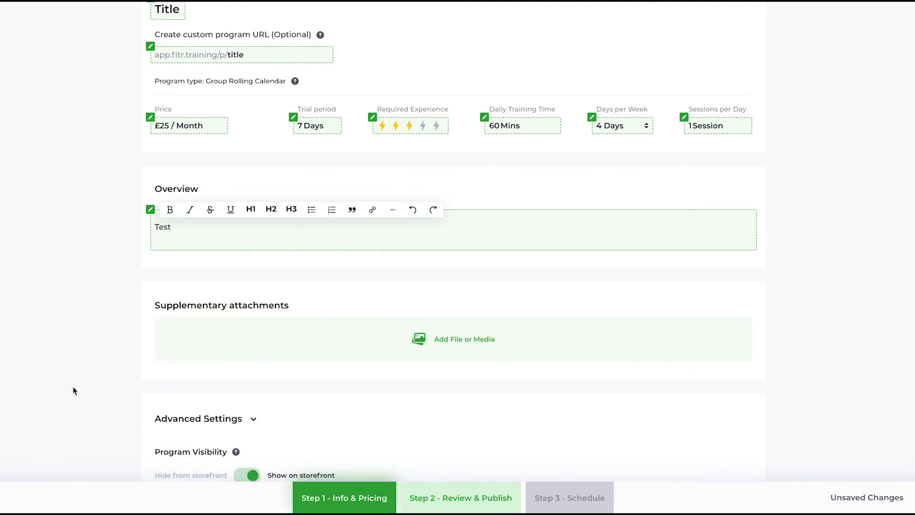
scroll(down, 3)
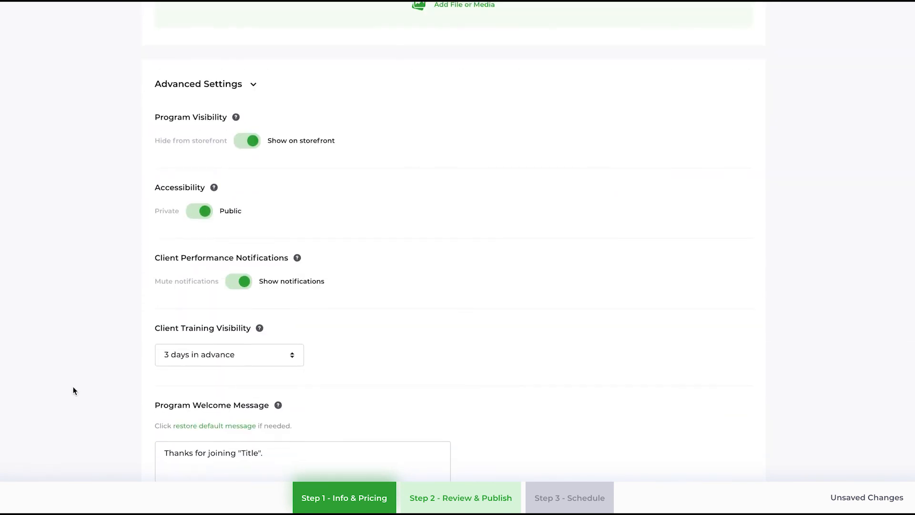
scroll(down, 3)
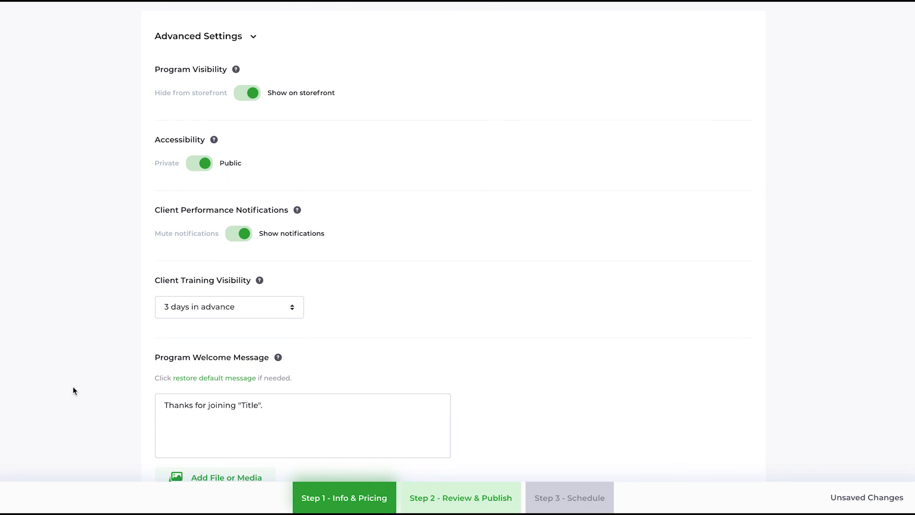
mouse_move(353, 122)
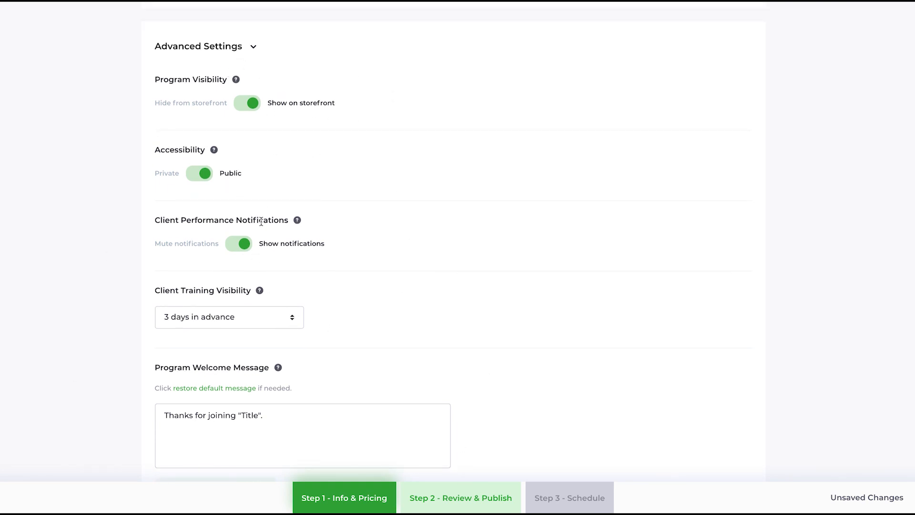
mouse_move(240, 279)
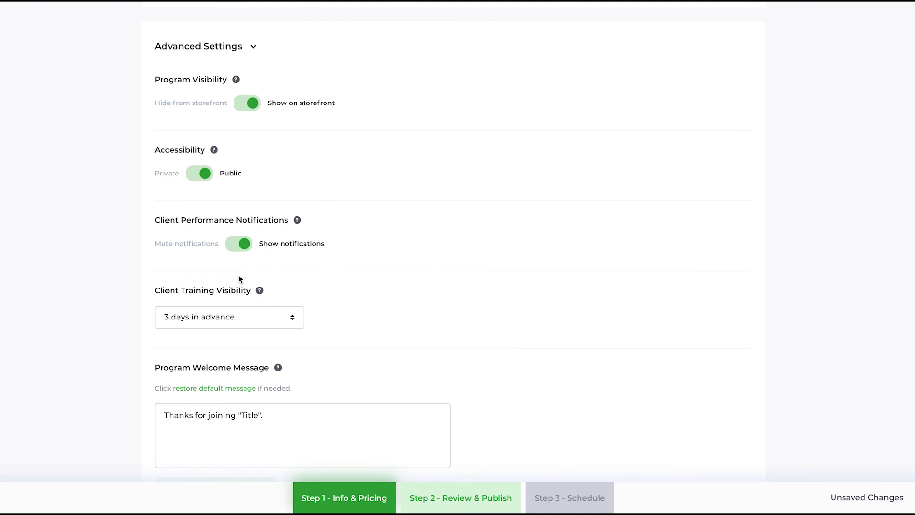
scroll(down, 3)
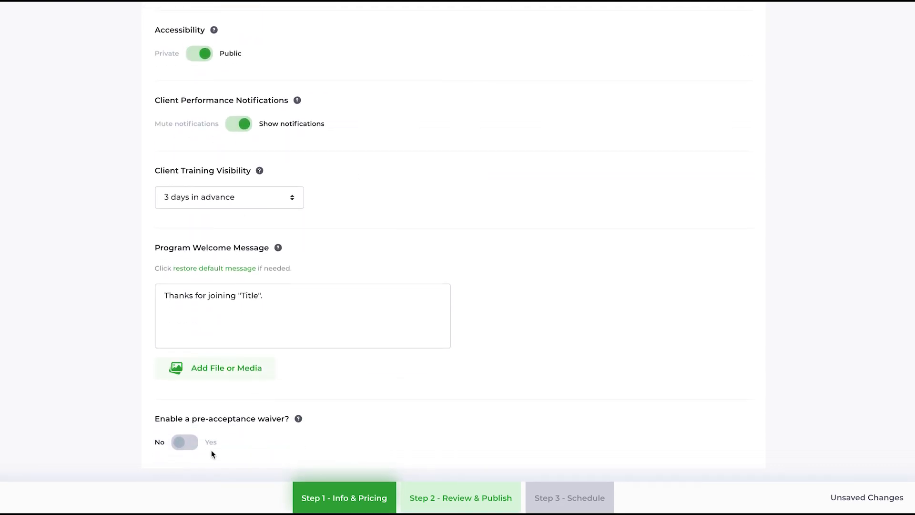
mouse_move(475, 248)
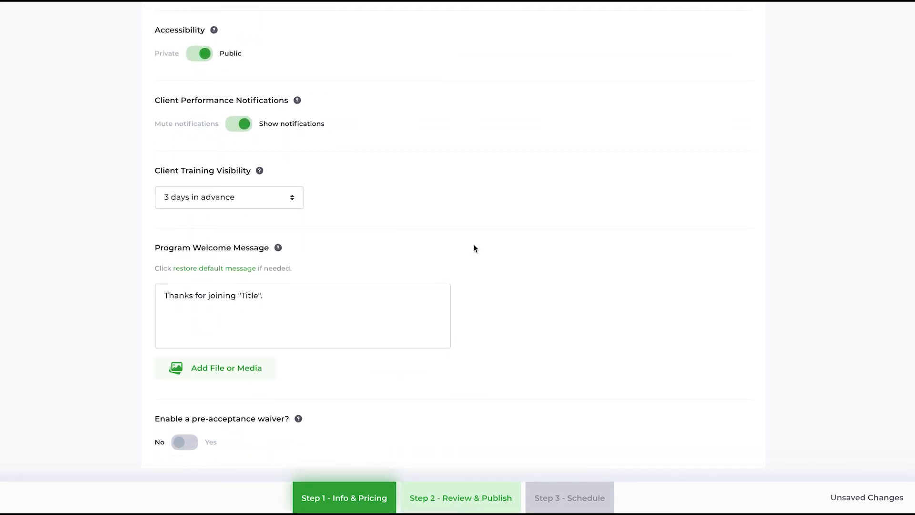
scroll(up, 3)
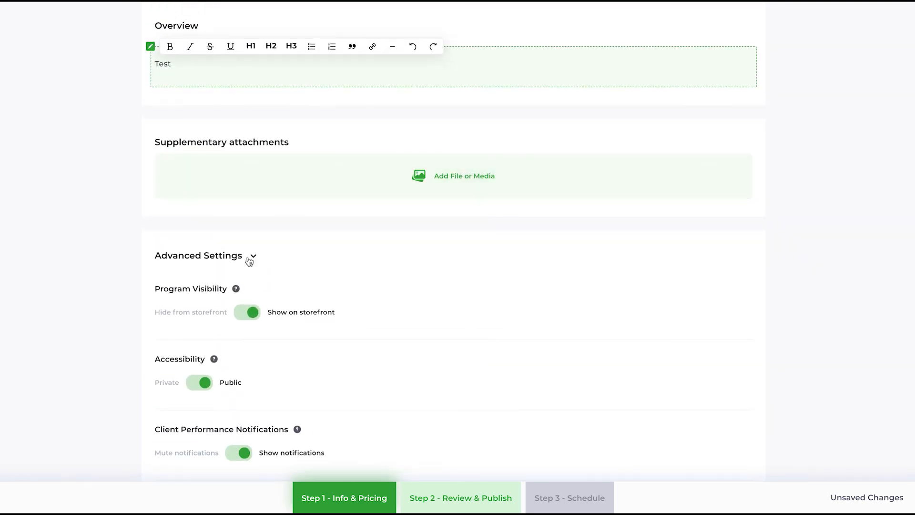
scroll(up, 3)
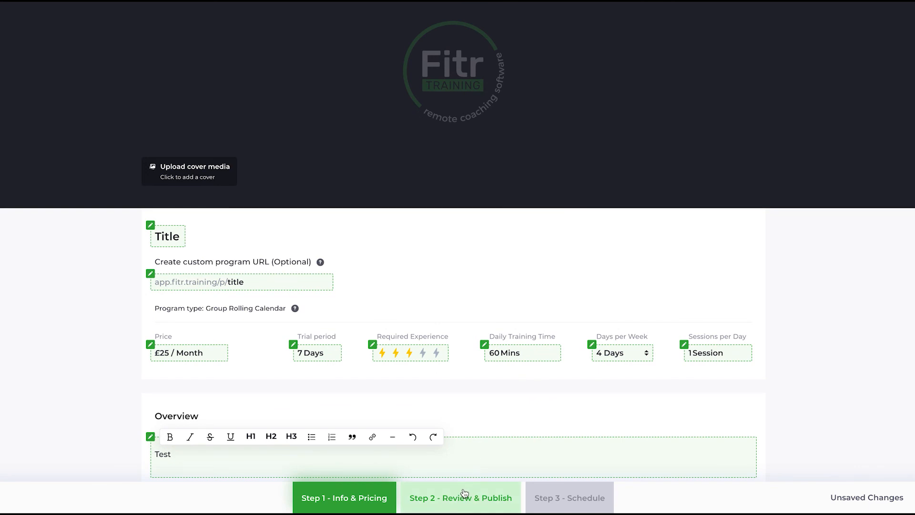
Step: Open the Step 2 Review & Publish client preview and scroll through it
click(461, 498)
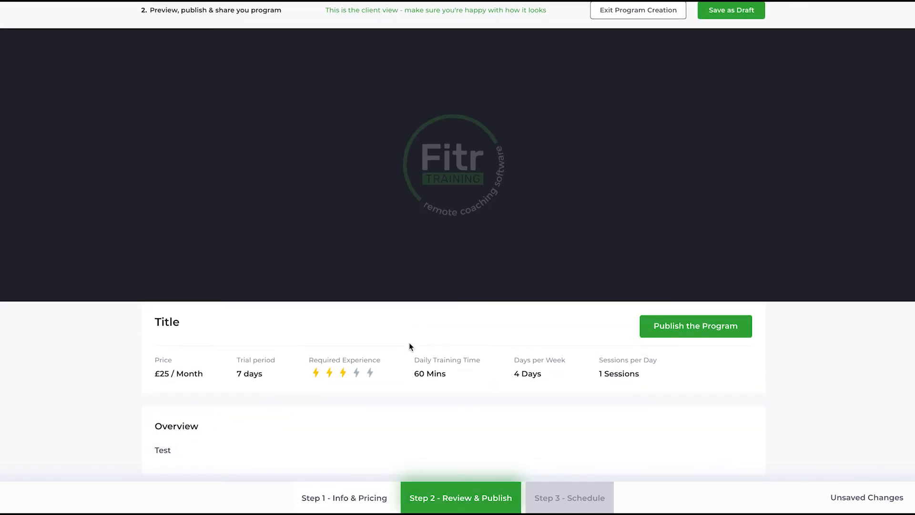
scroll(down, 3)
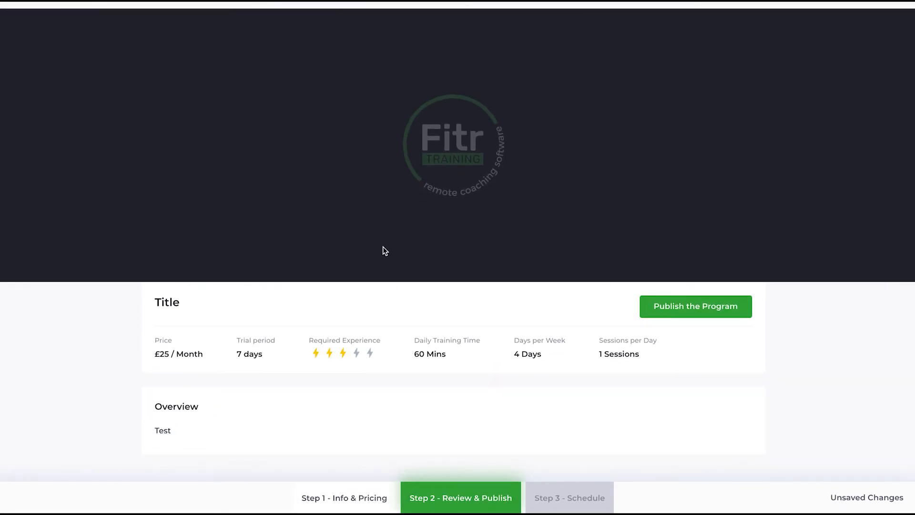
mouse_move(692, 280)
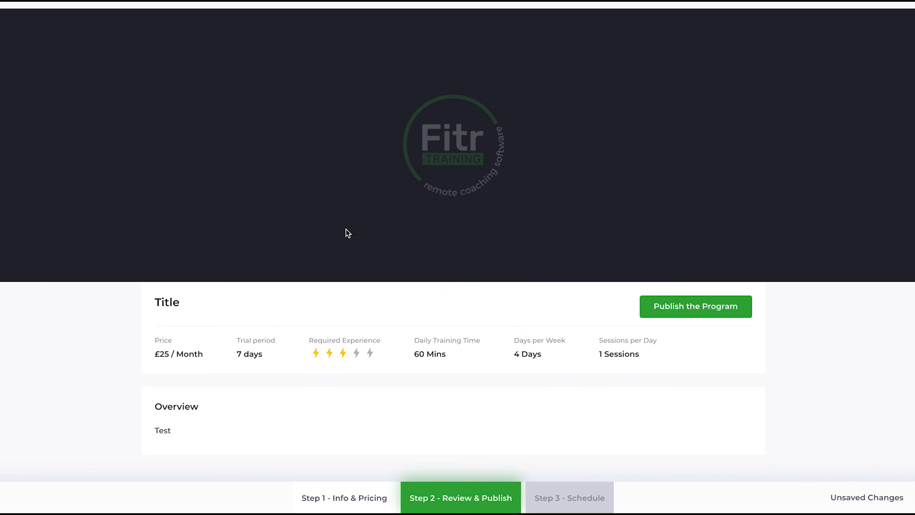
mouse_move(281, 188)
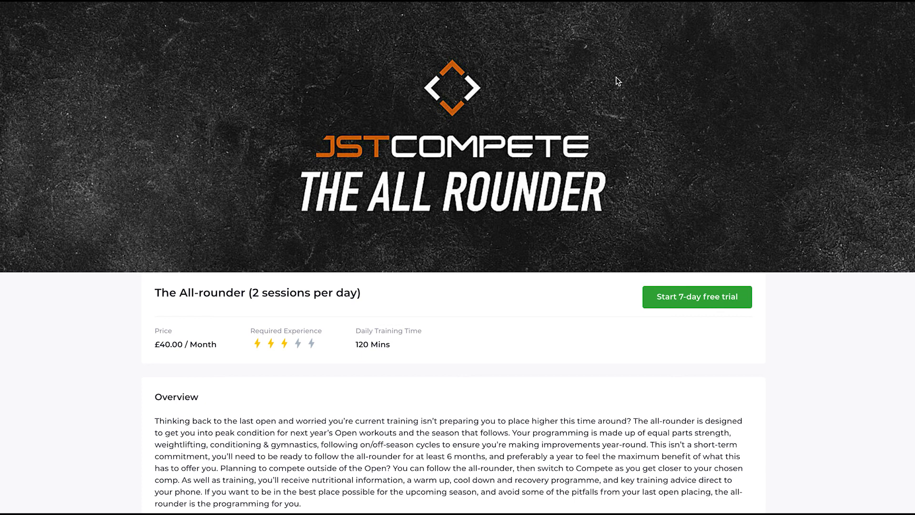
mouse_move(742, 310)
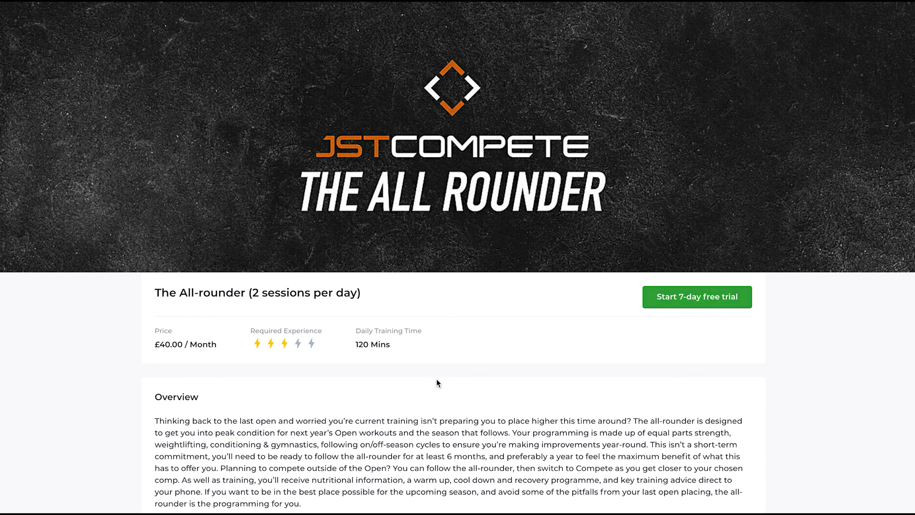
mouse_move(185, 346)
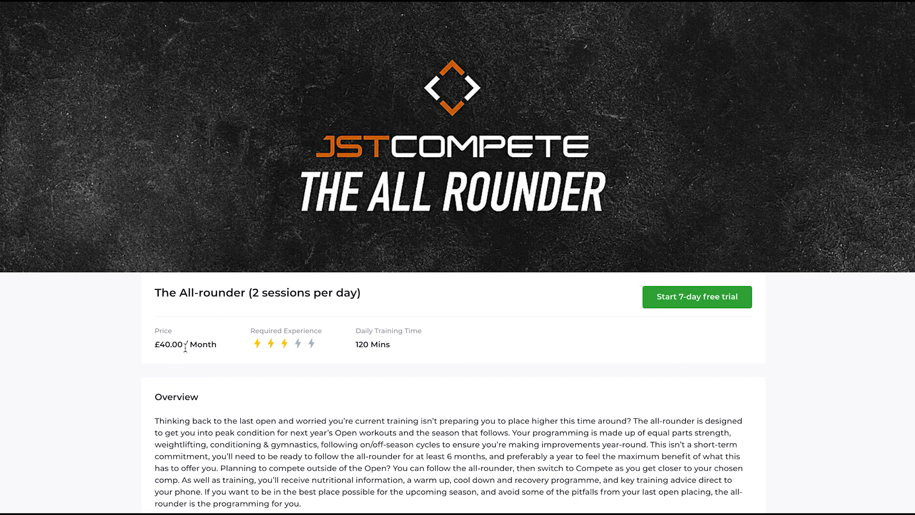
Step: Scroll through The All-rounder's overview, attachments and brand section
scroll(down, 3)
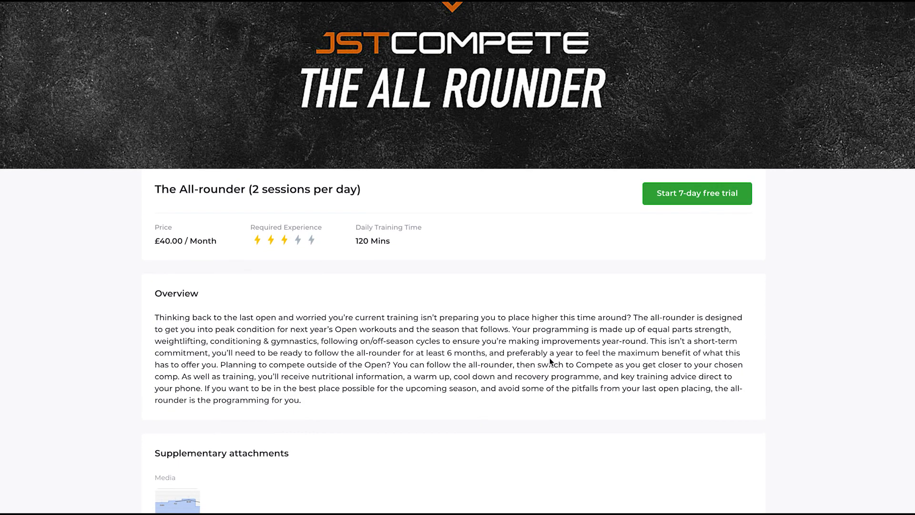
scroll(down, 3)
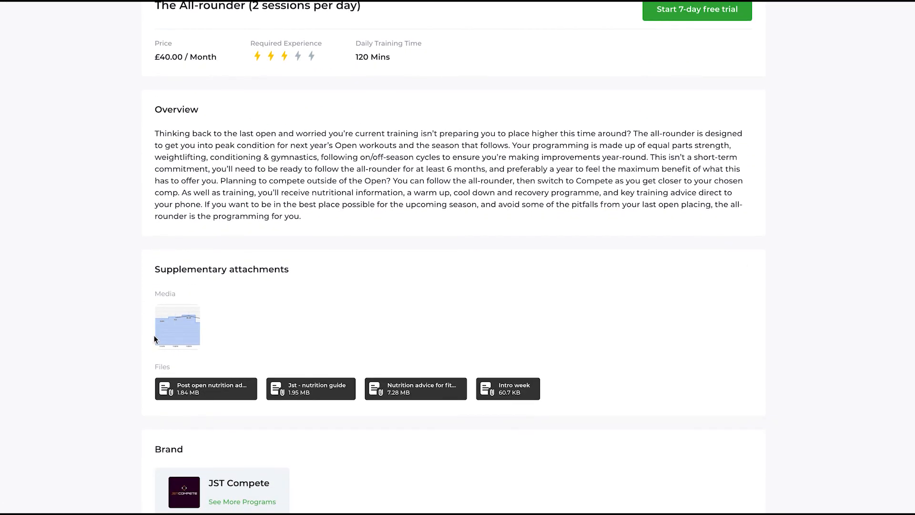
mouse_move(150, 370)
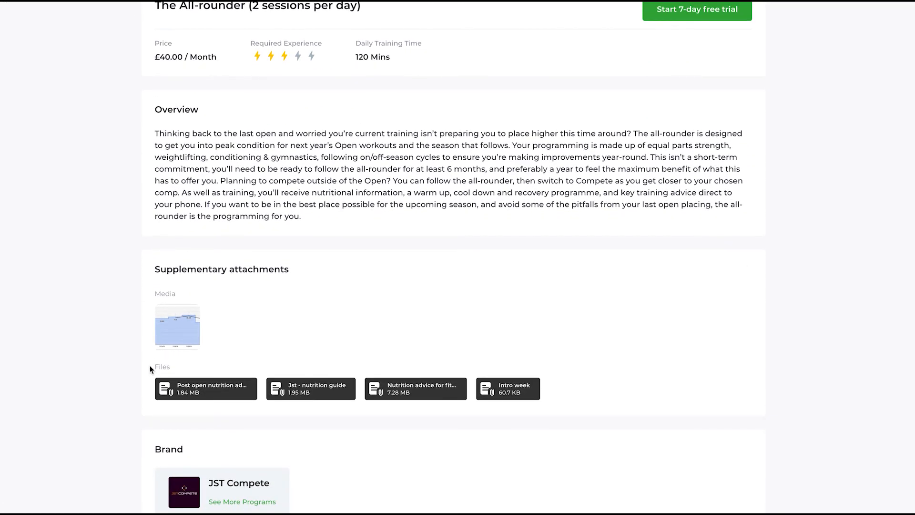